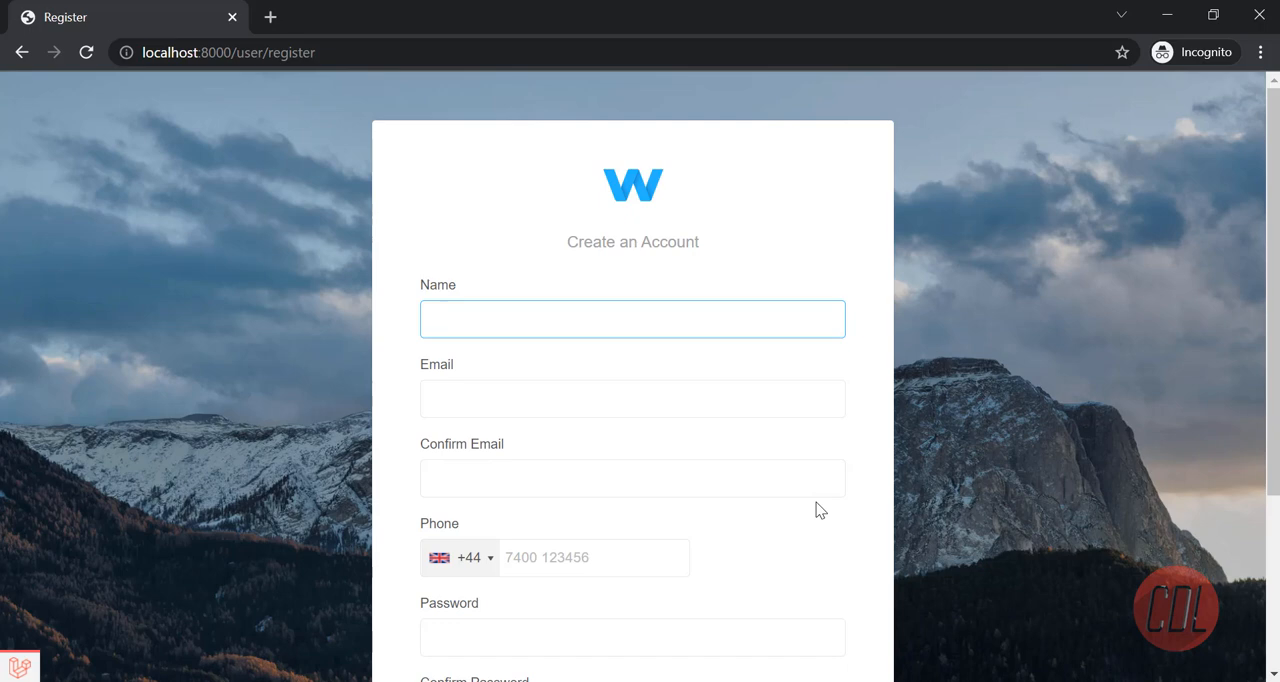
Enter 343534543 in the +44 Phone field so the form flags it as Invalid number
click(632, 320)
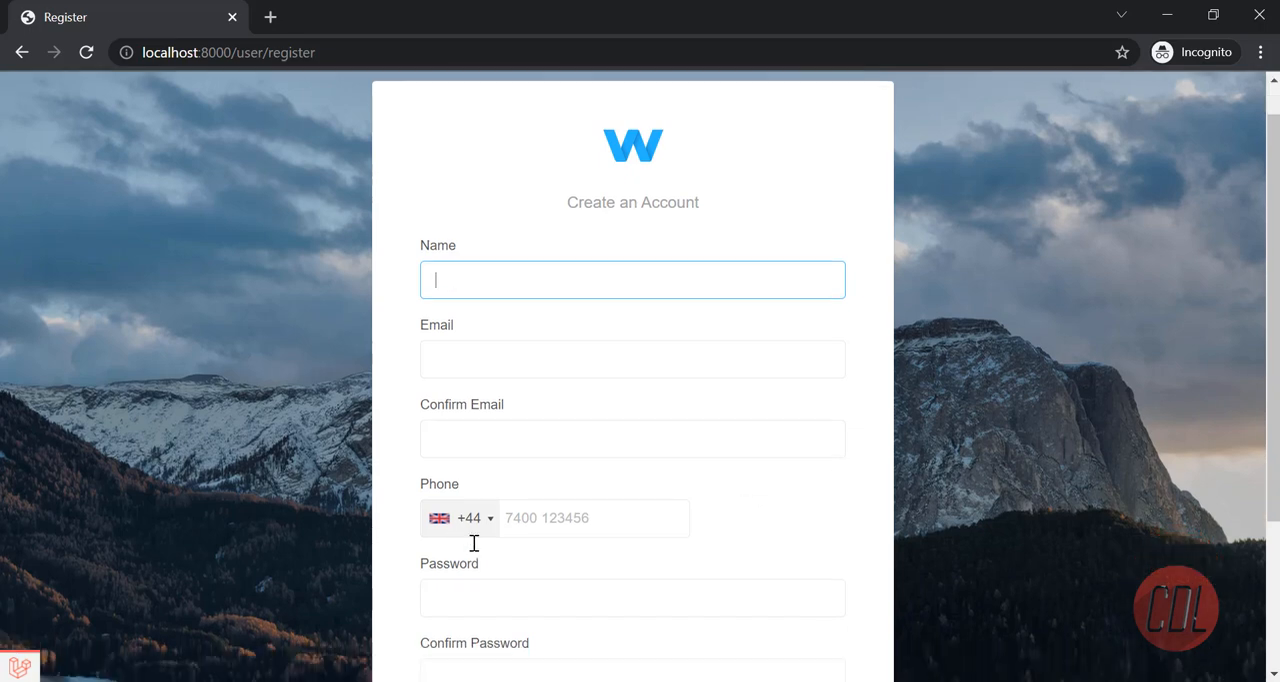
scroll(down, 3)
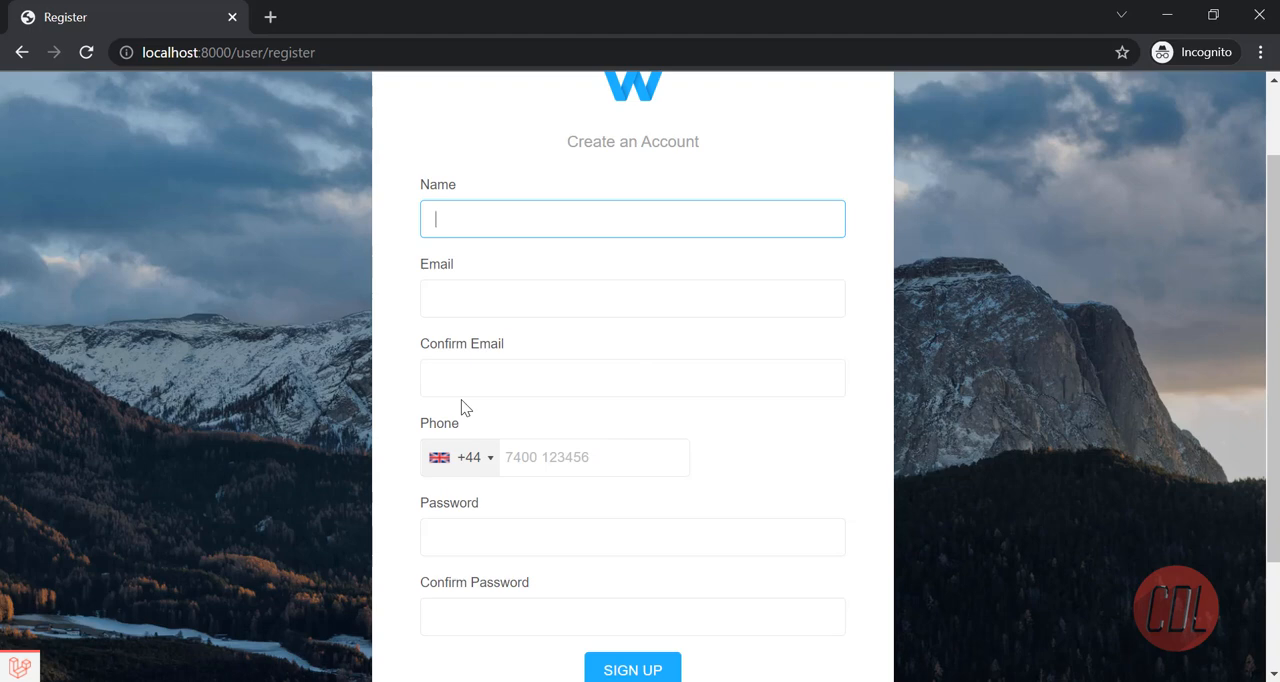
mouse_move(464, 460)
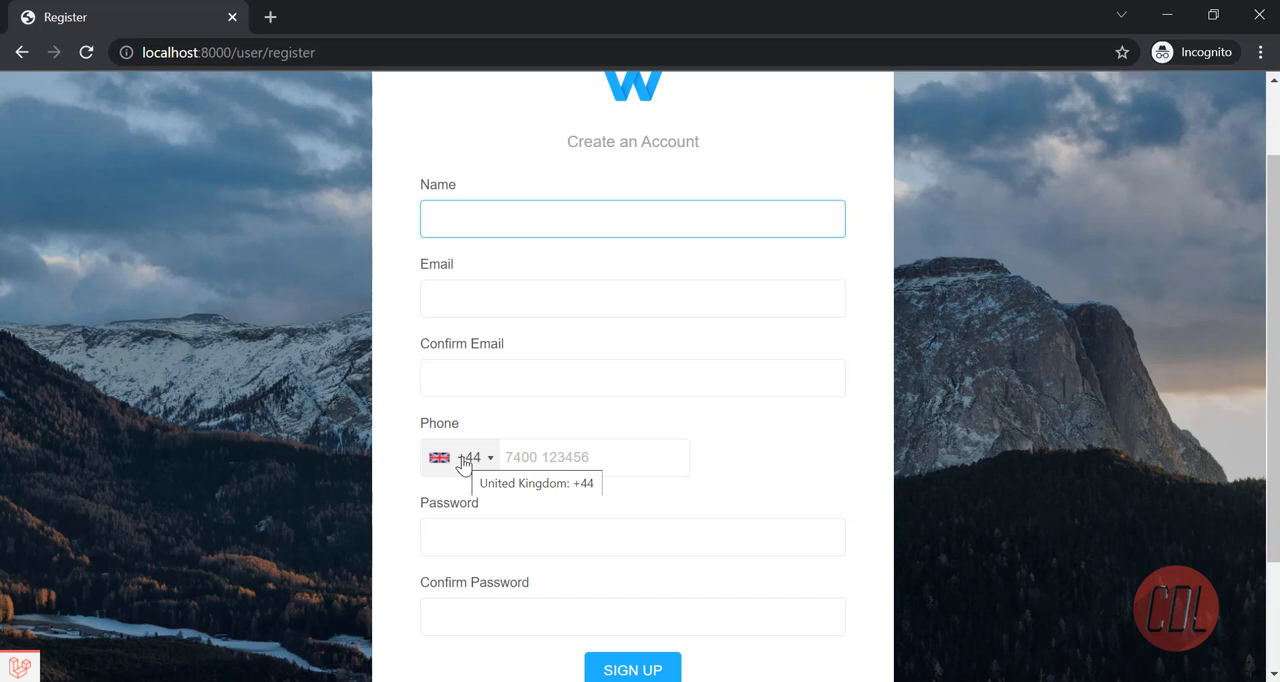
click(462, 456)
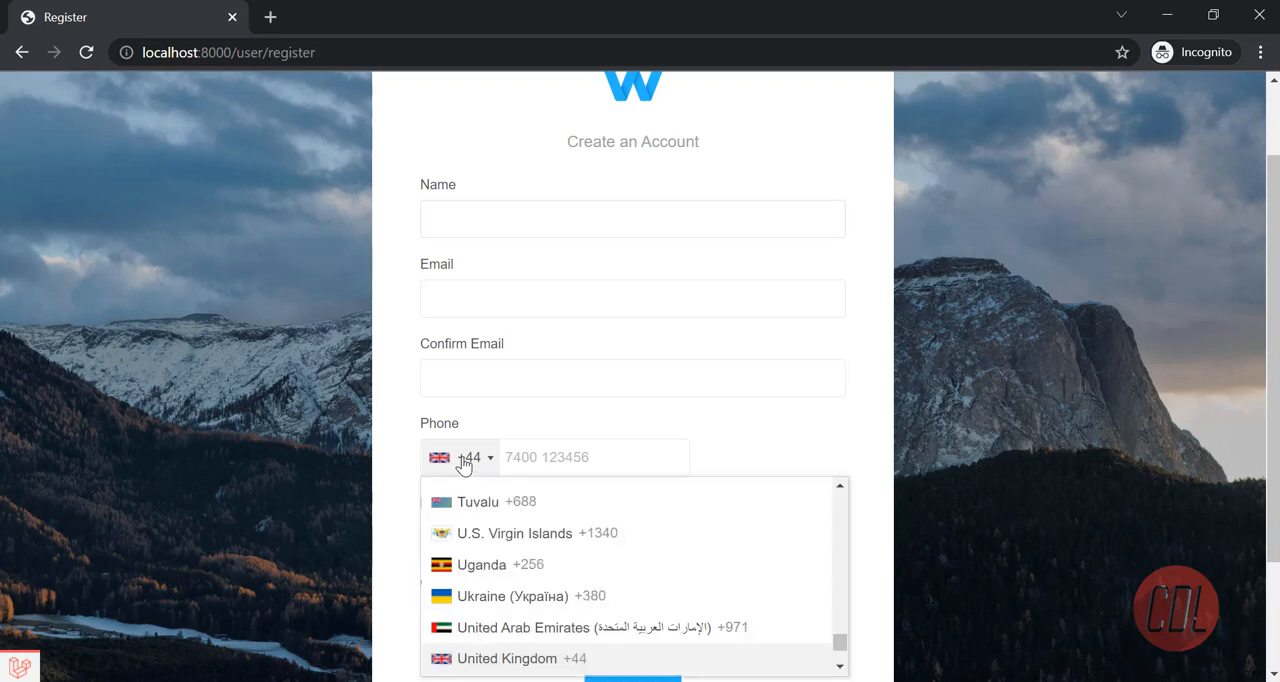
scroll(down, 3)
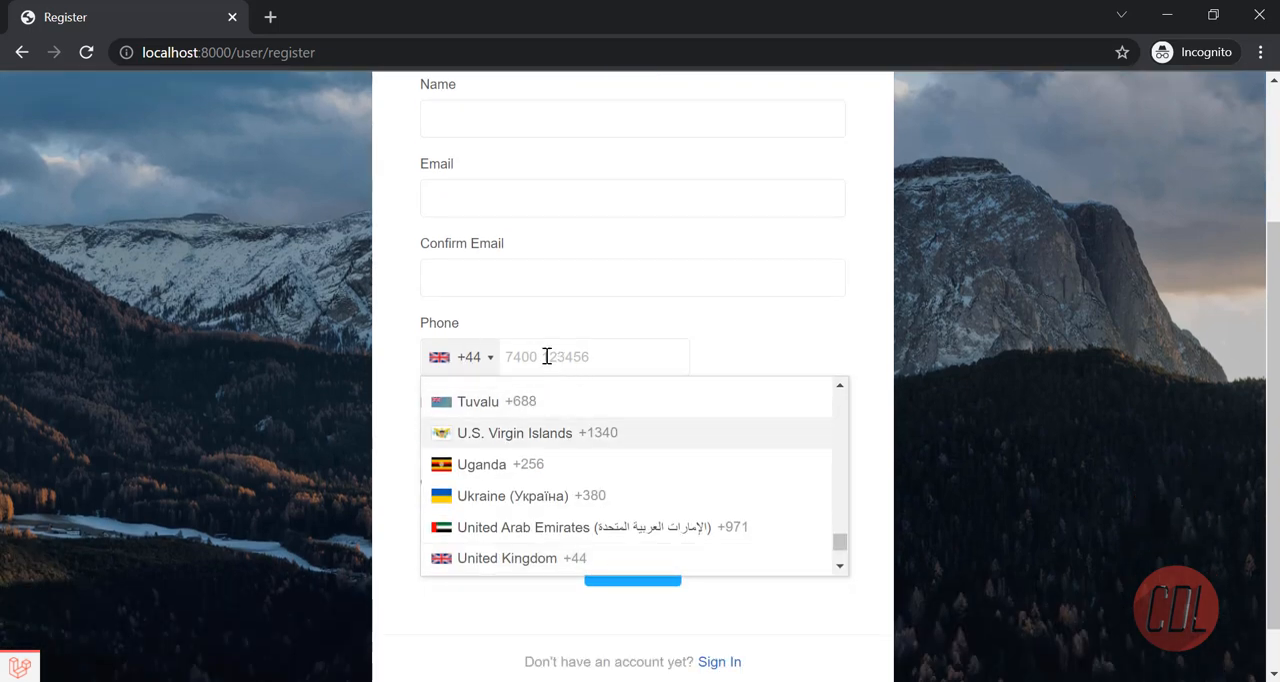
text(3435345)
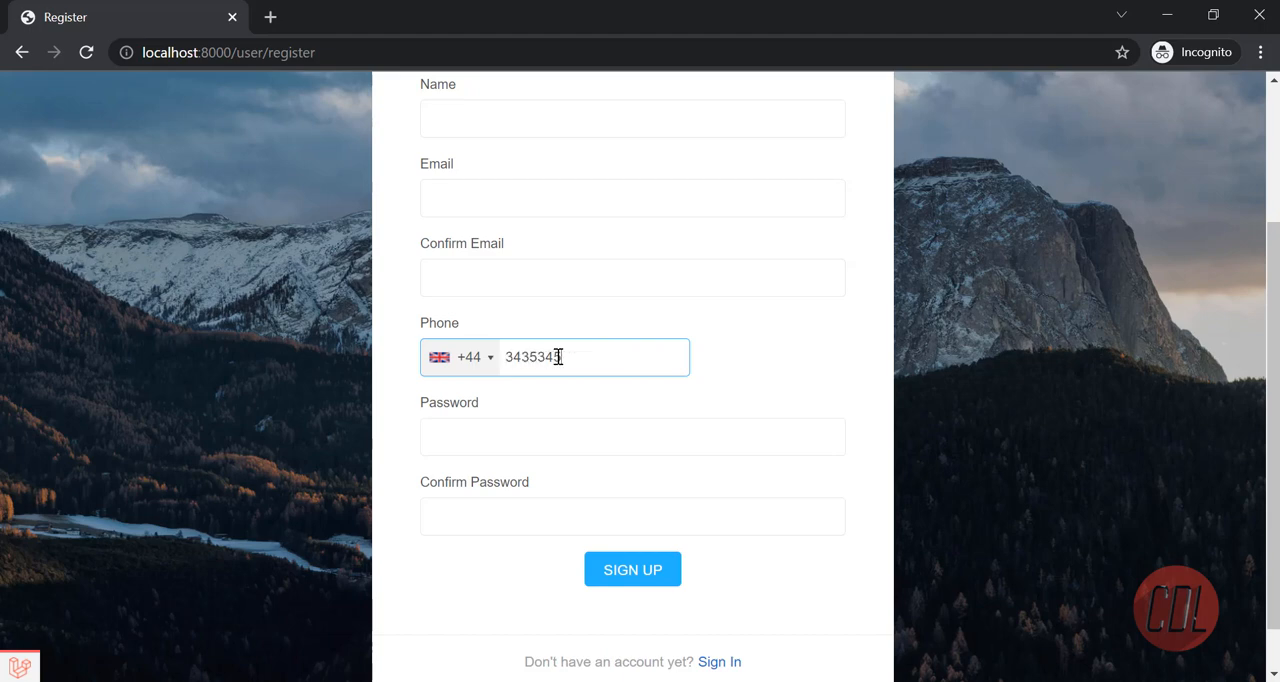
text(43)
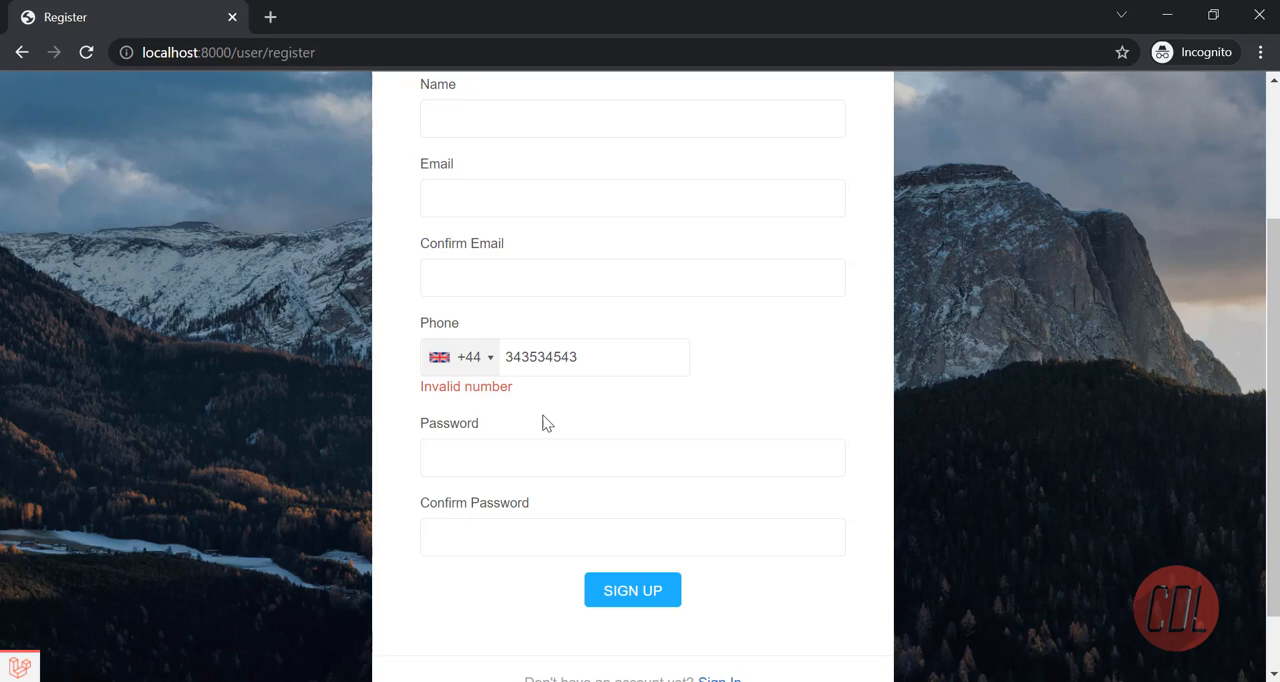
mouse_move(476, 432)
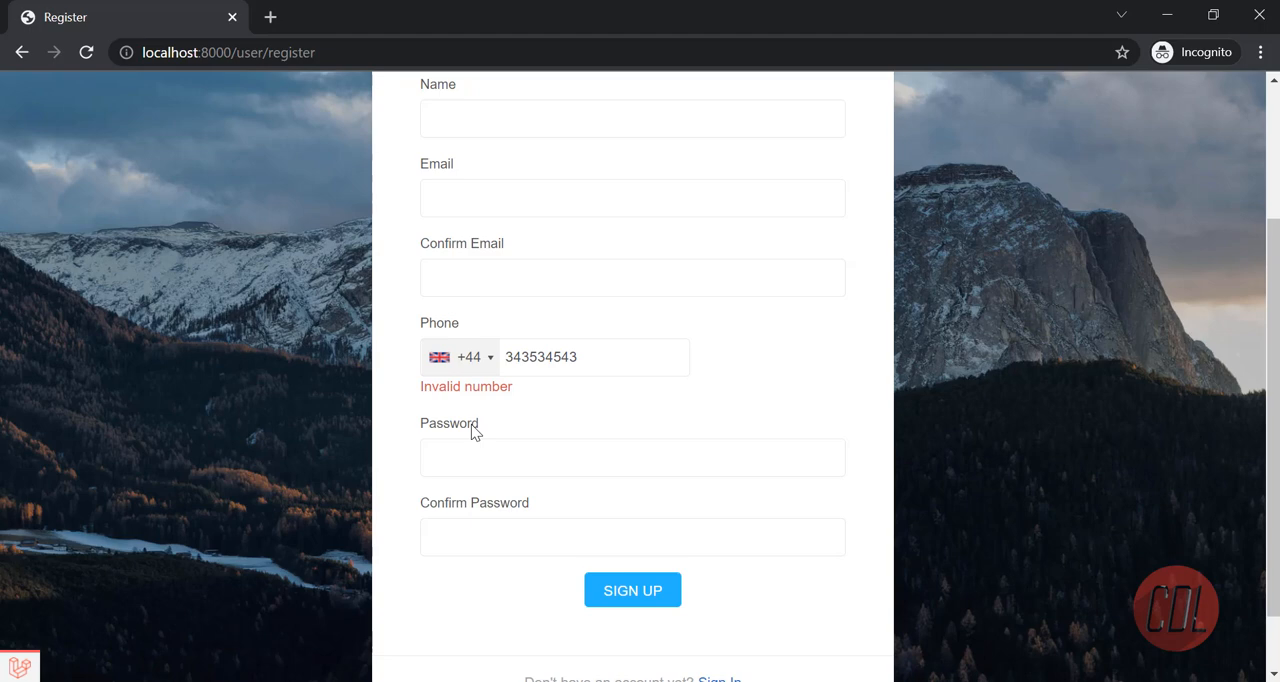
click(464, 356)
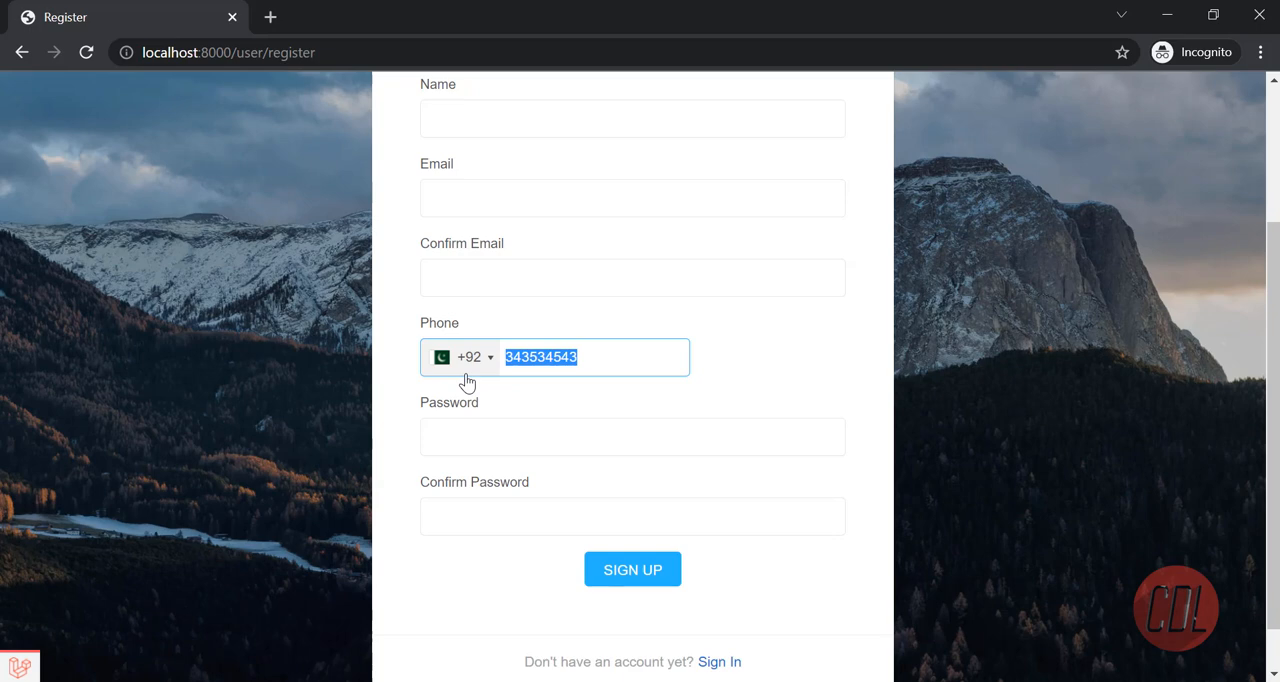
text(45873545345)
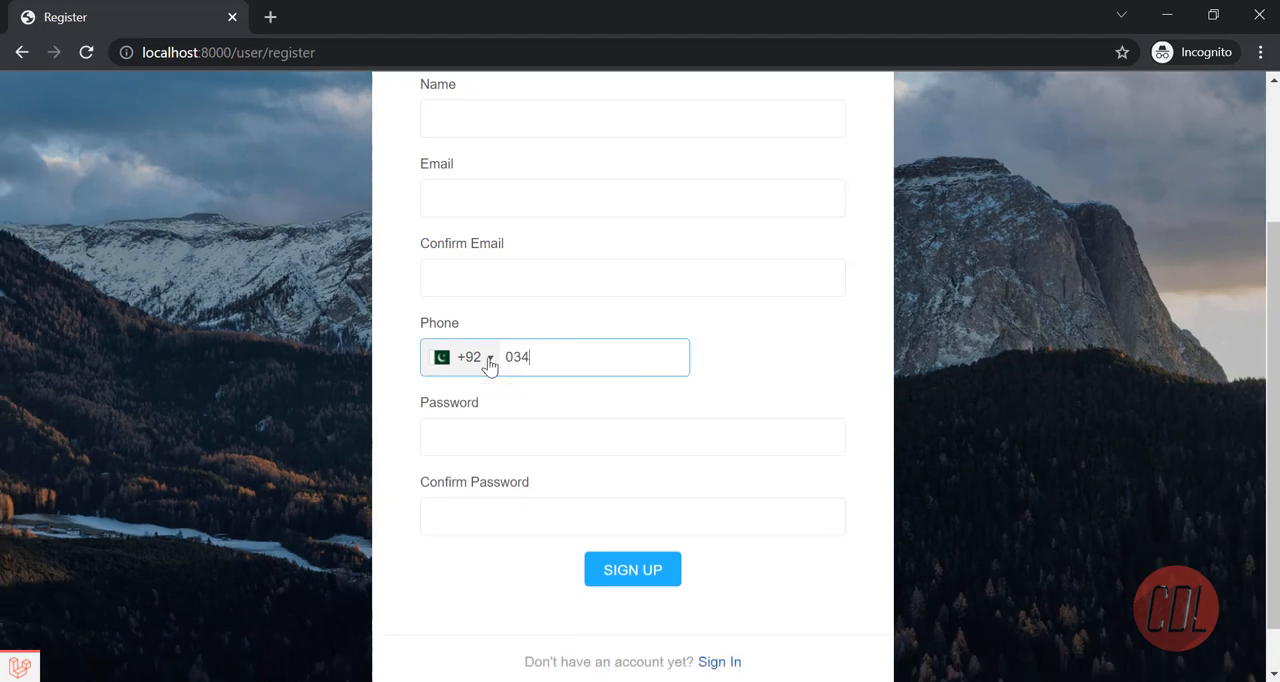
text(8745888)
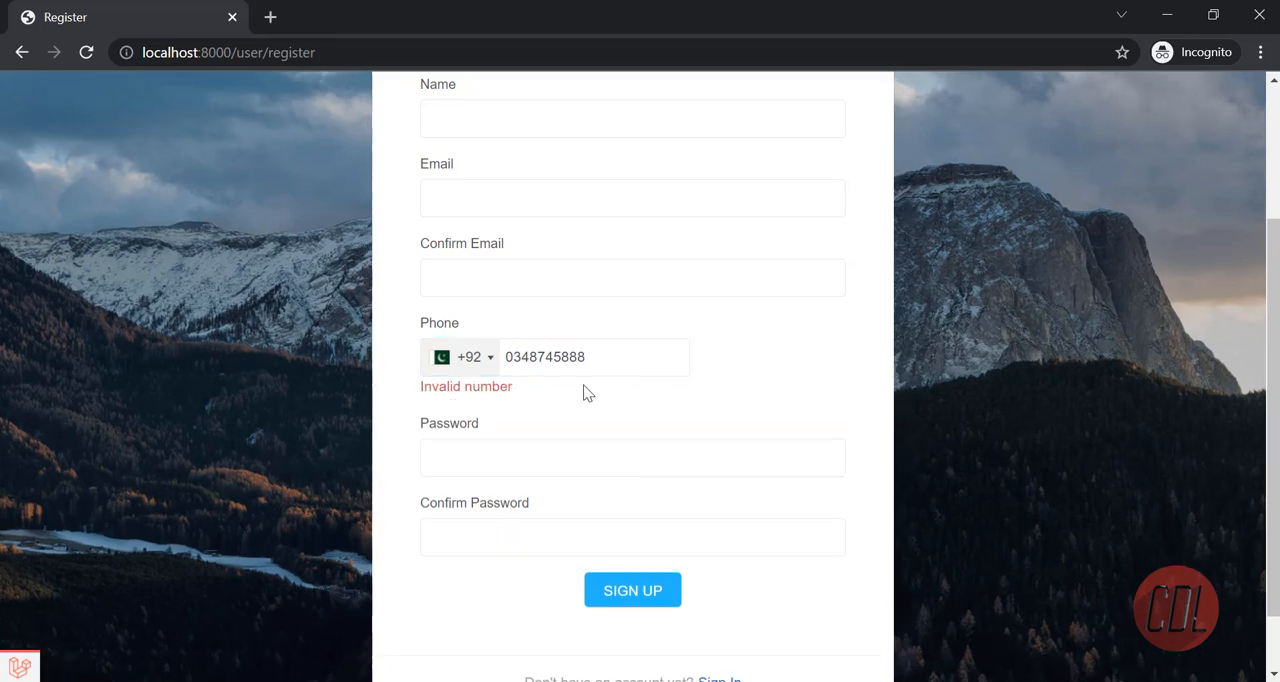
click(596, 356)
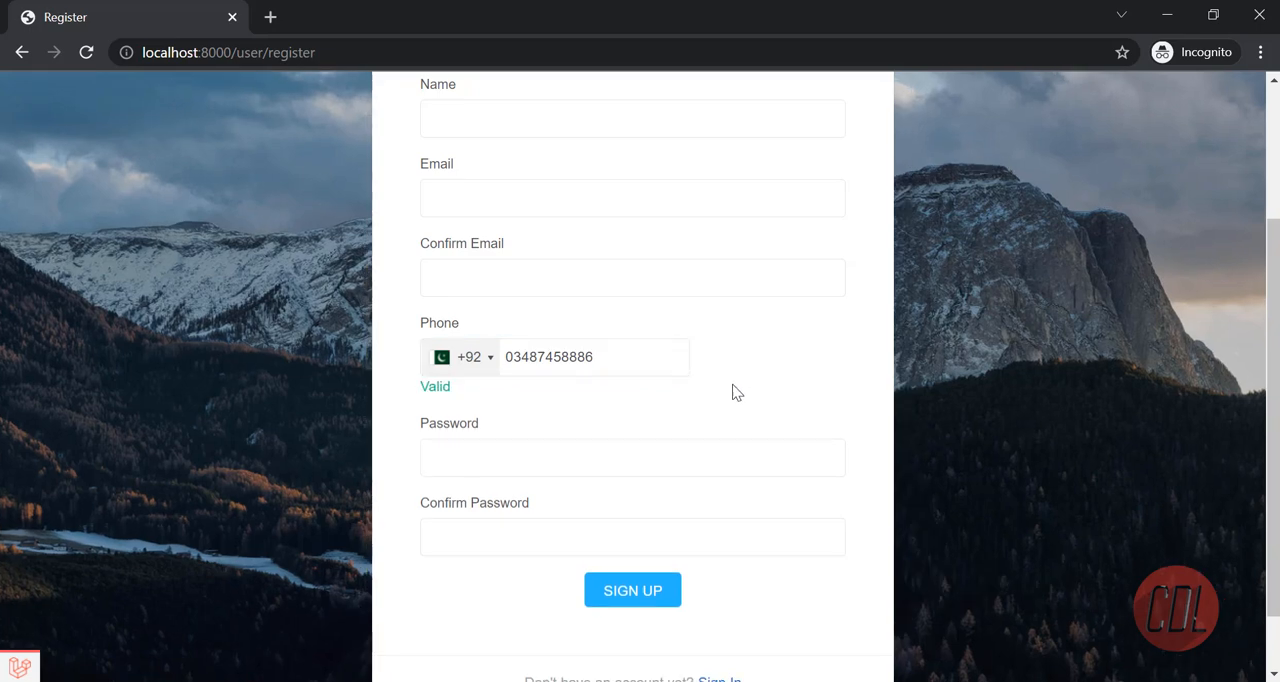
mouse_move(592, 436)
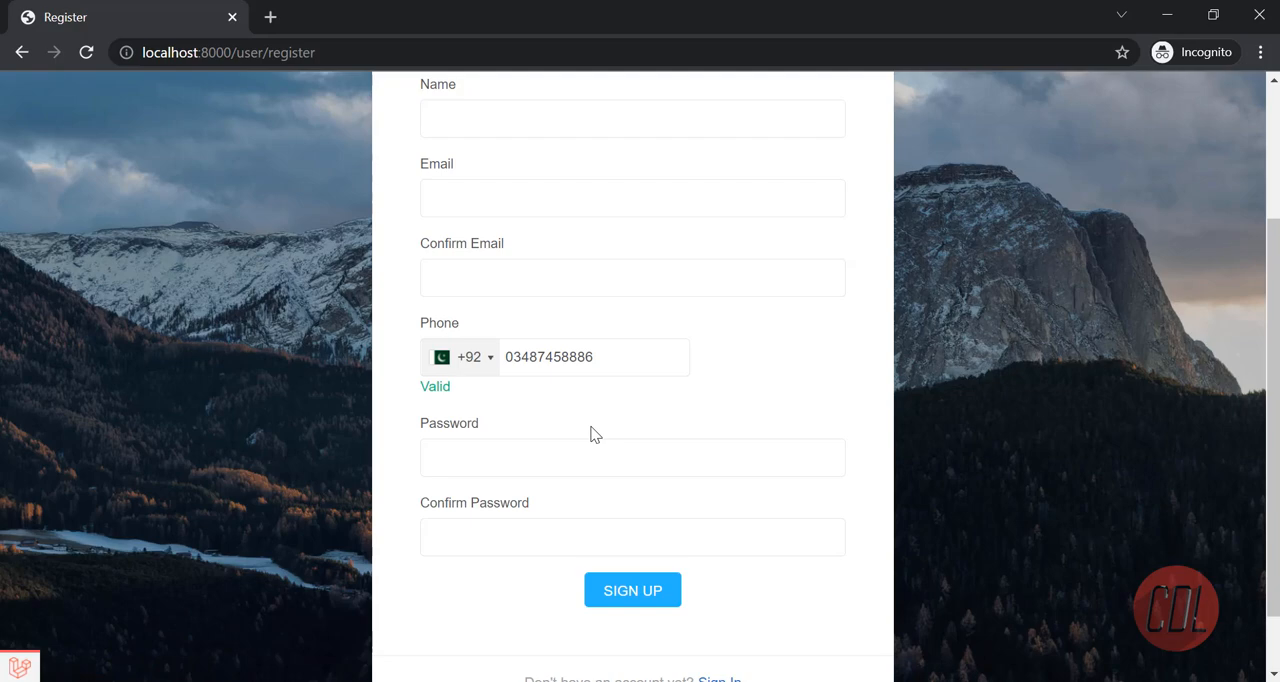
key(alt+tab)
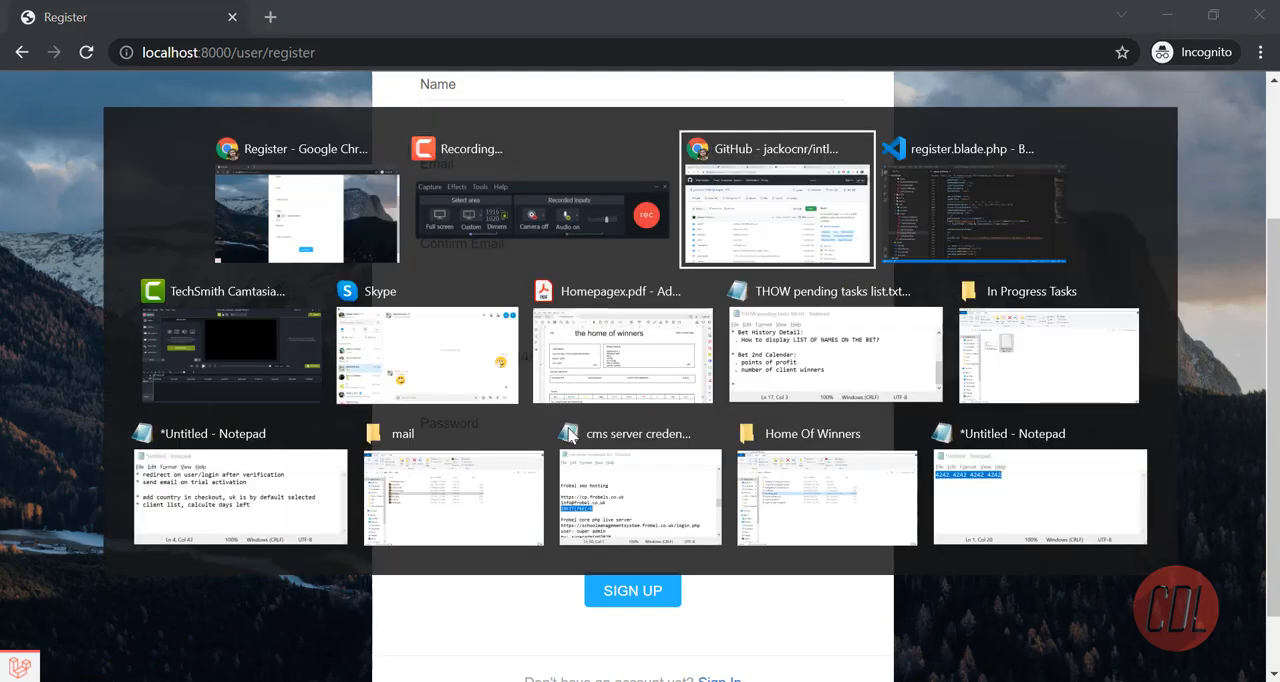
Browse the jackocnr/intl-tel-input GitHub README down to its demo and country list
click(776, 198)
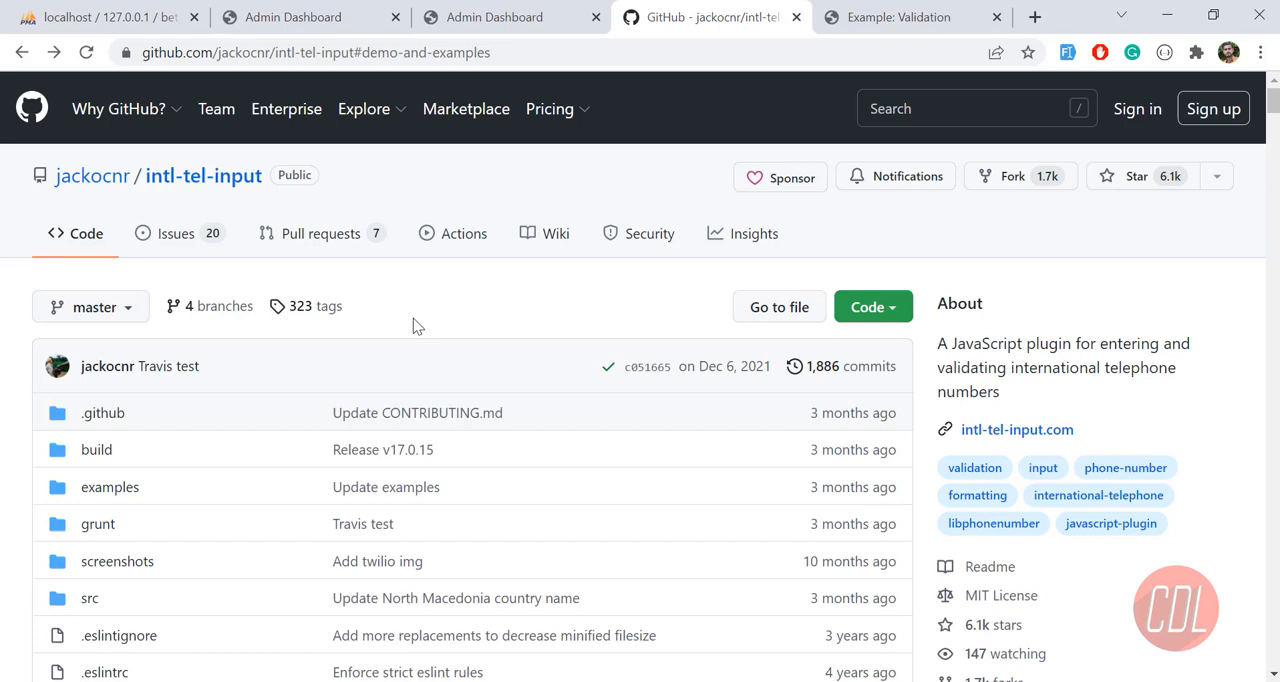
mouse_move(1072, 244)
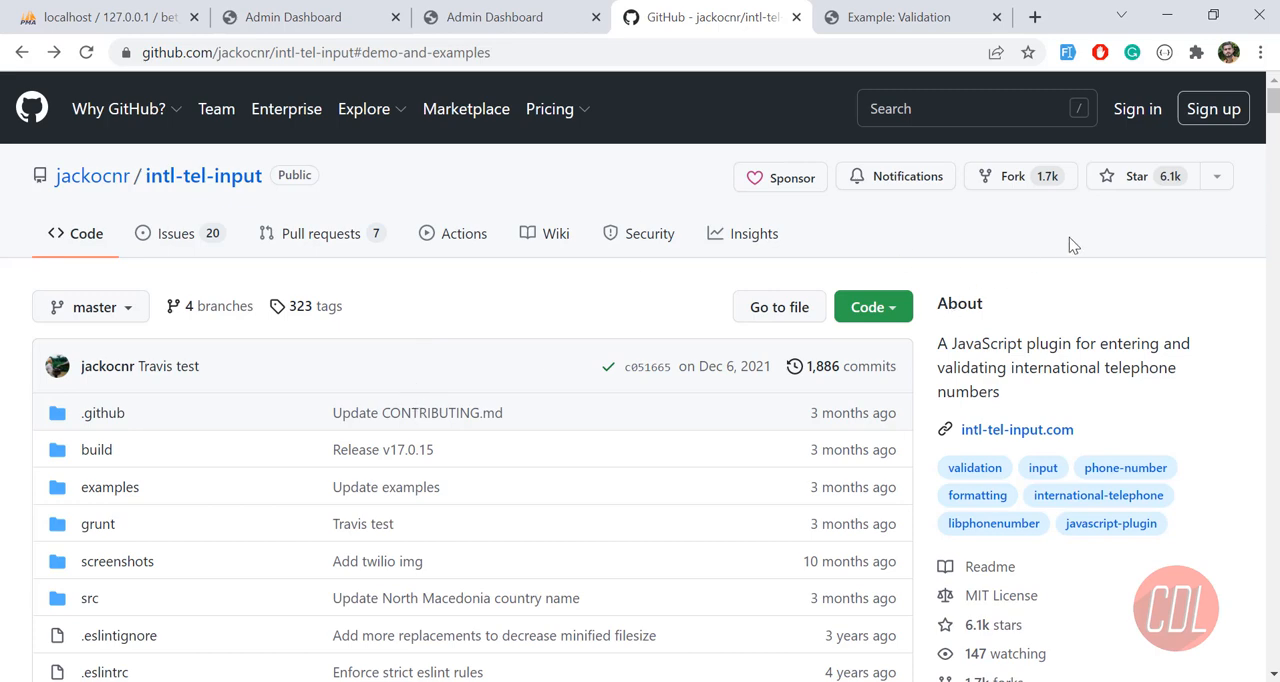
mouse_move(1020, 194)
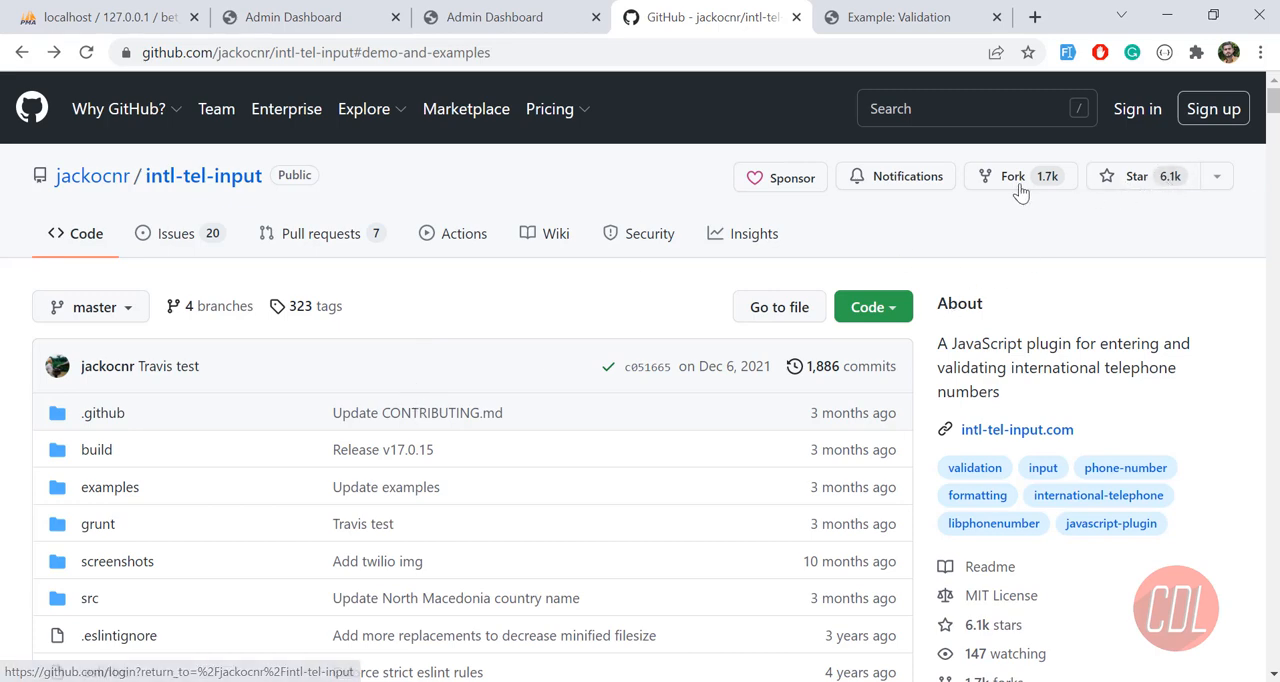
scroll(down, 3)
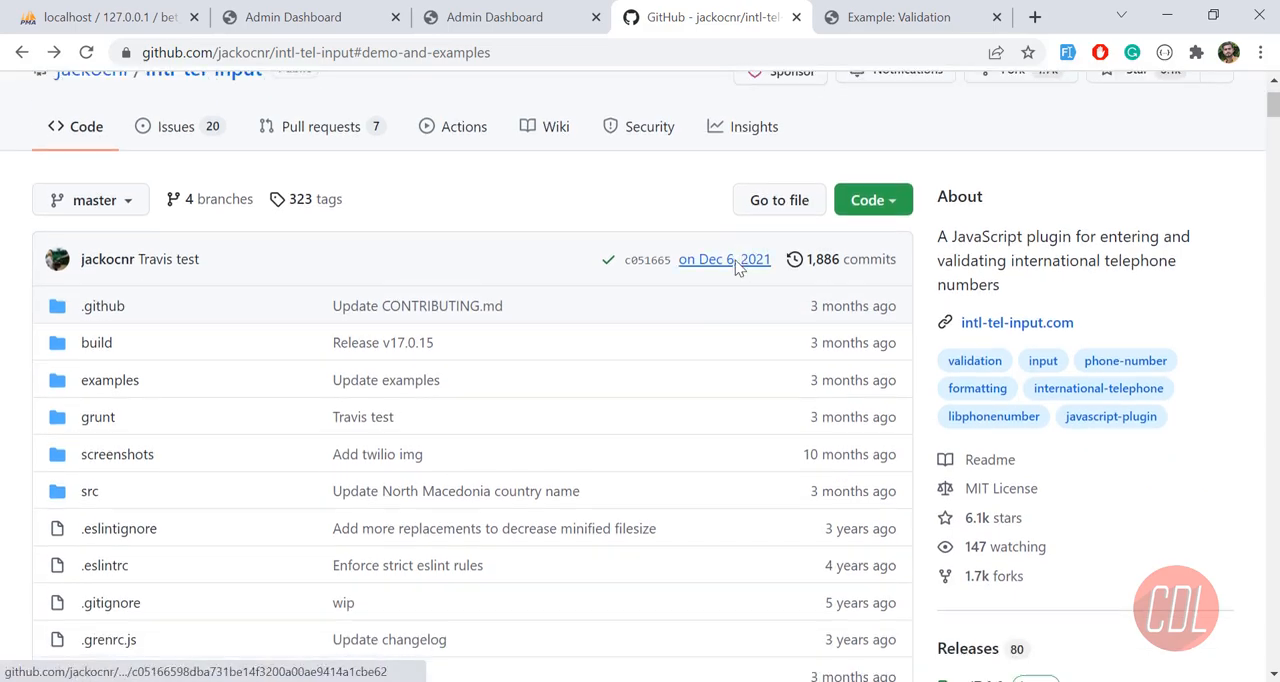
scroll(down, 3)
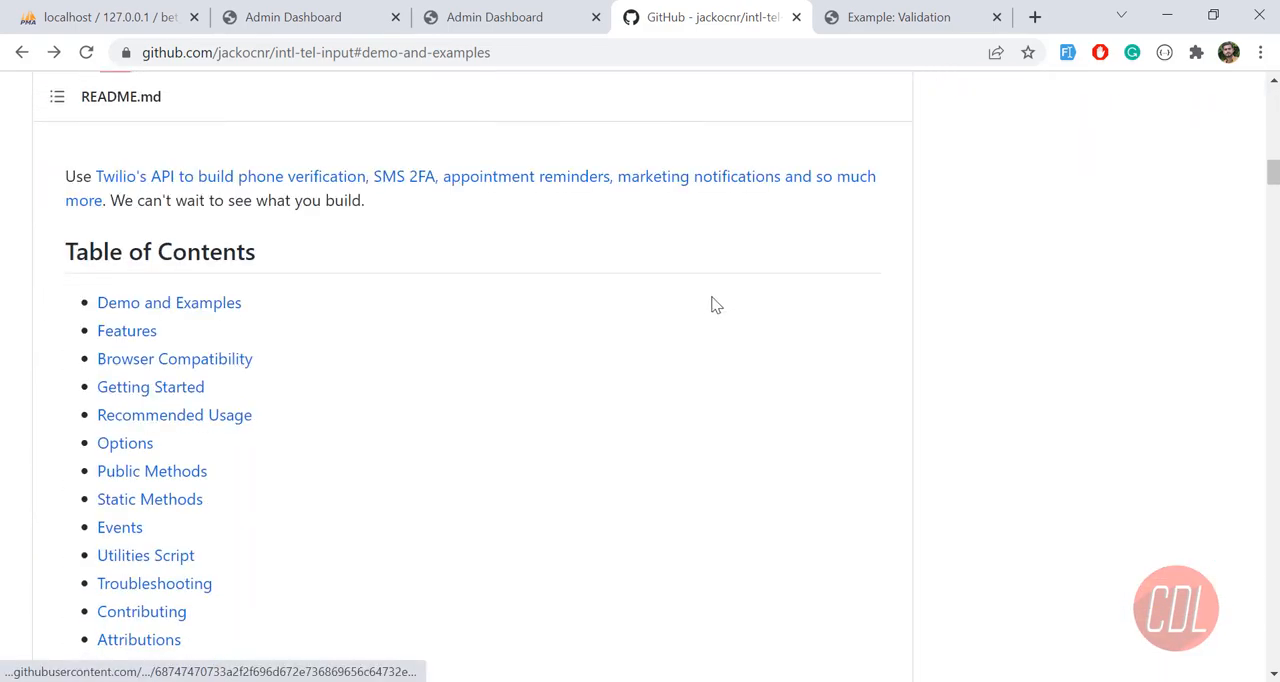
scroll(down, 3)
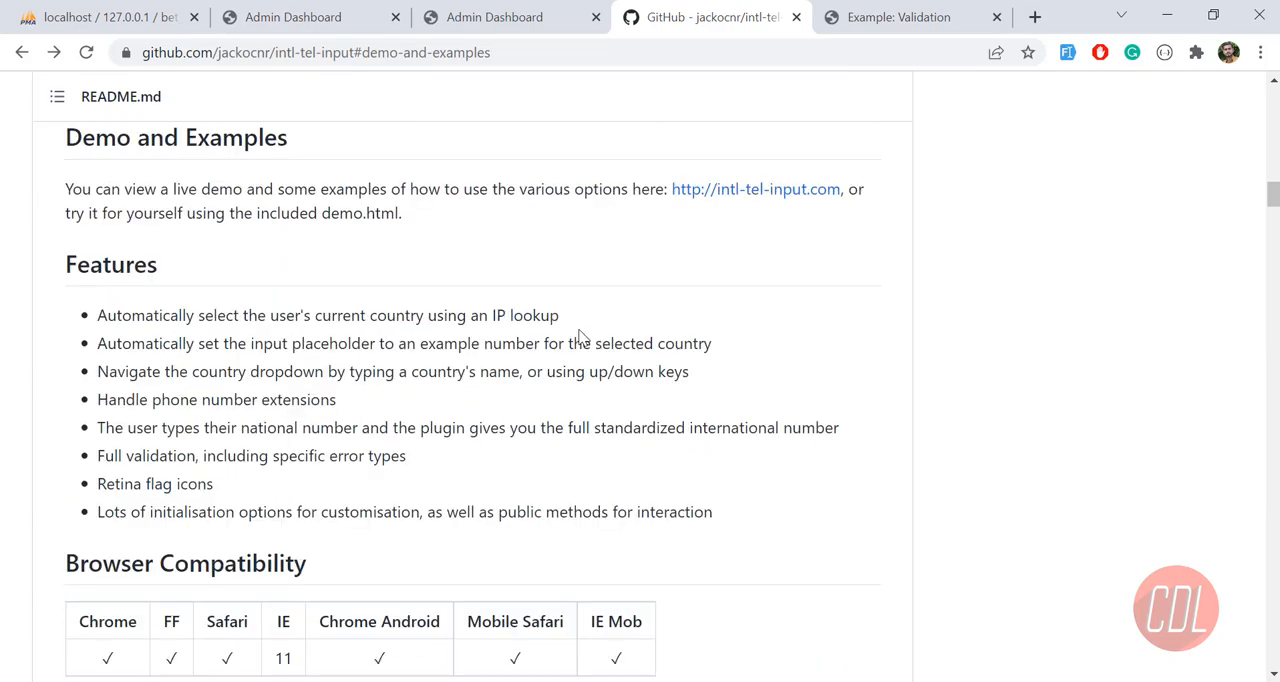
scroll(down, 3)
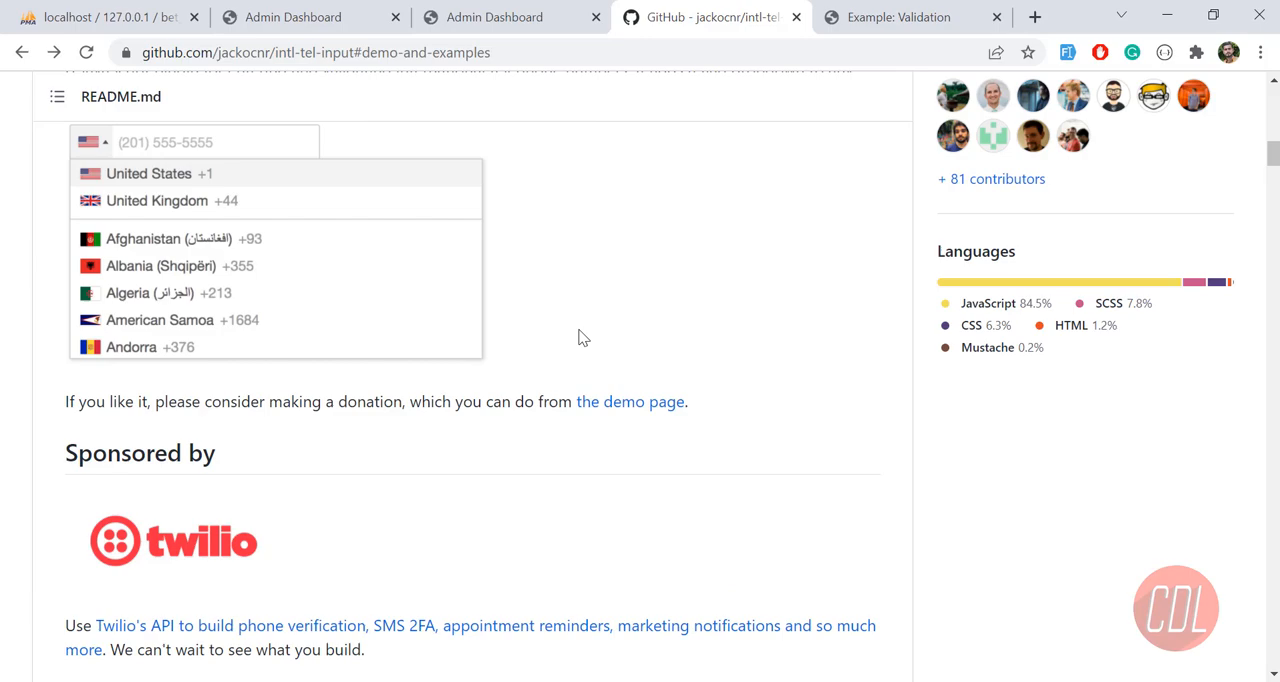
scroll(up, 3)
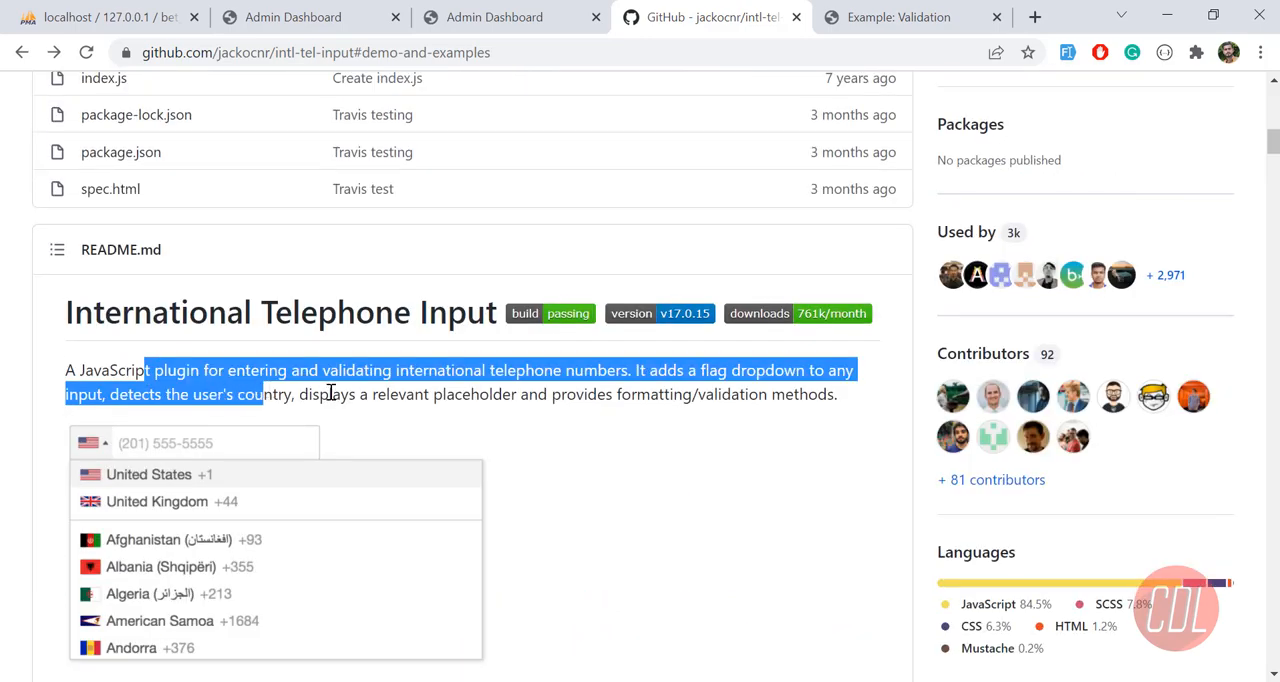
scroll(down, 3)
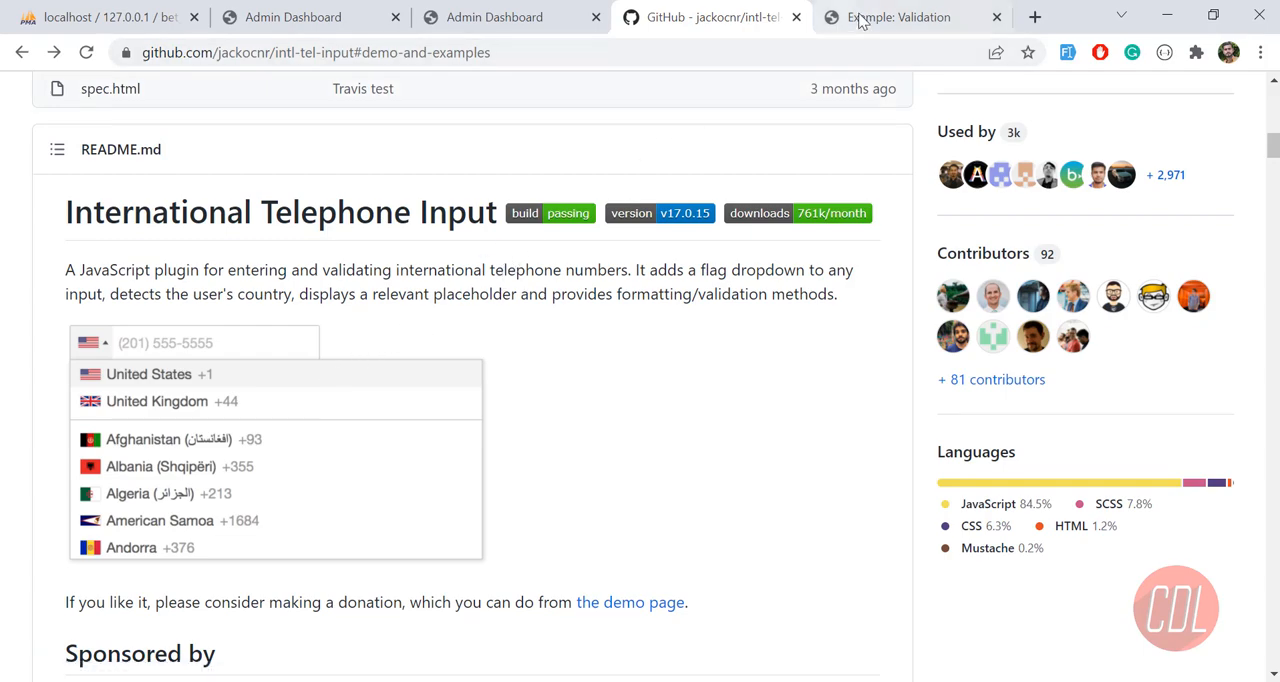
On the intl-tel-input Validation example, enter test number 3423423 in the Result field
click(896, 16)
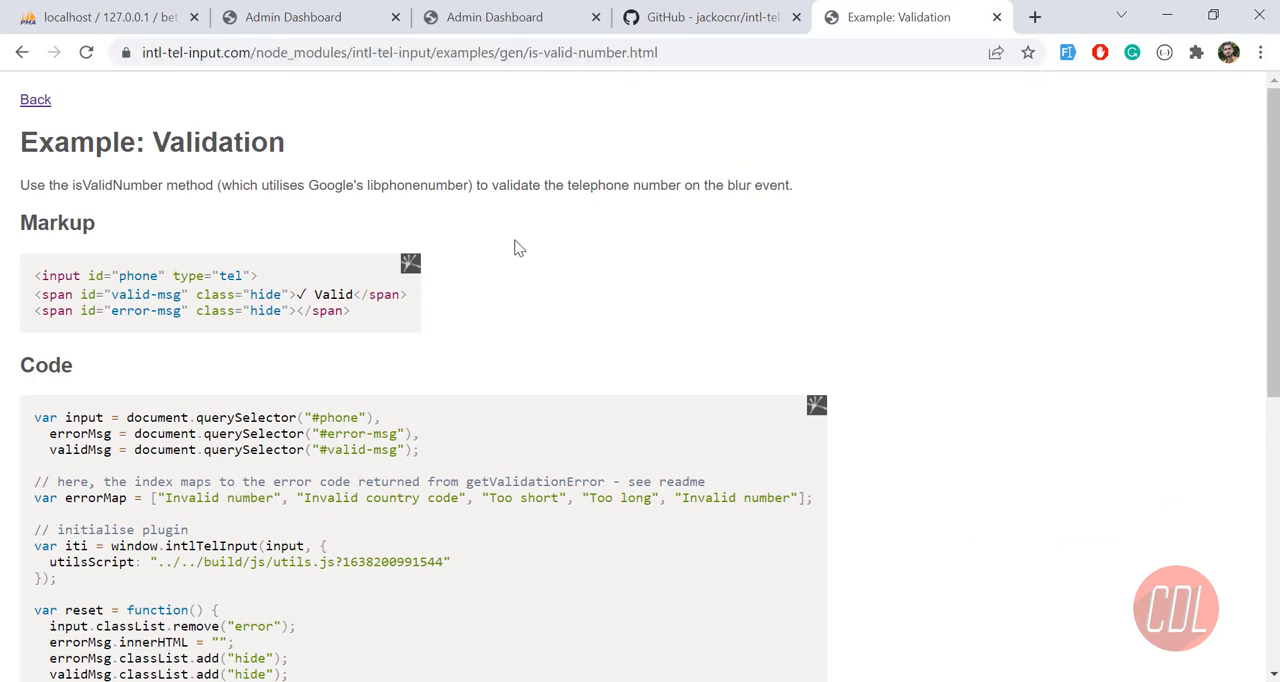
scroll(down, 3)
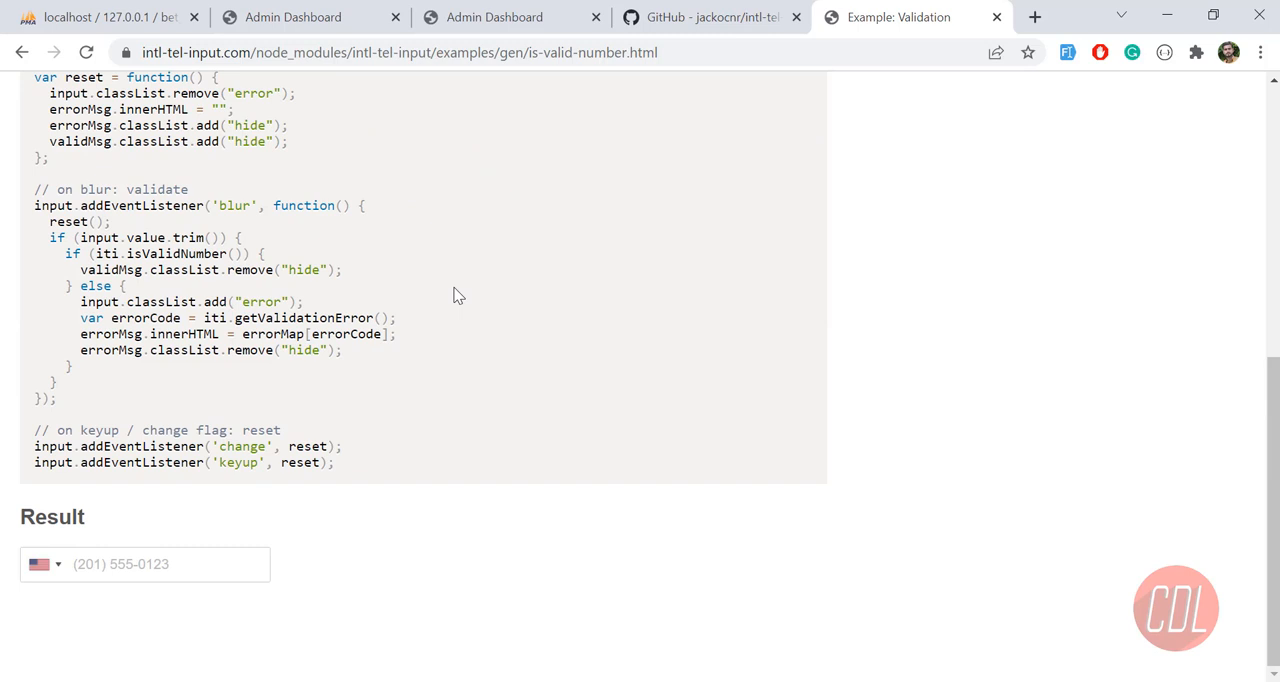
mouse_move(198, 440)
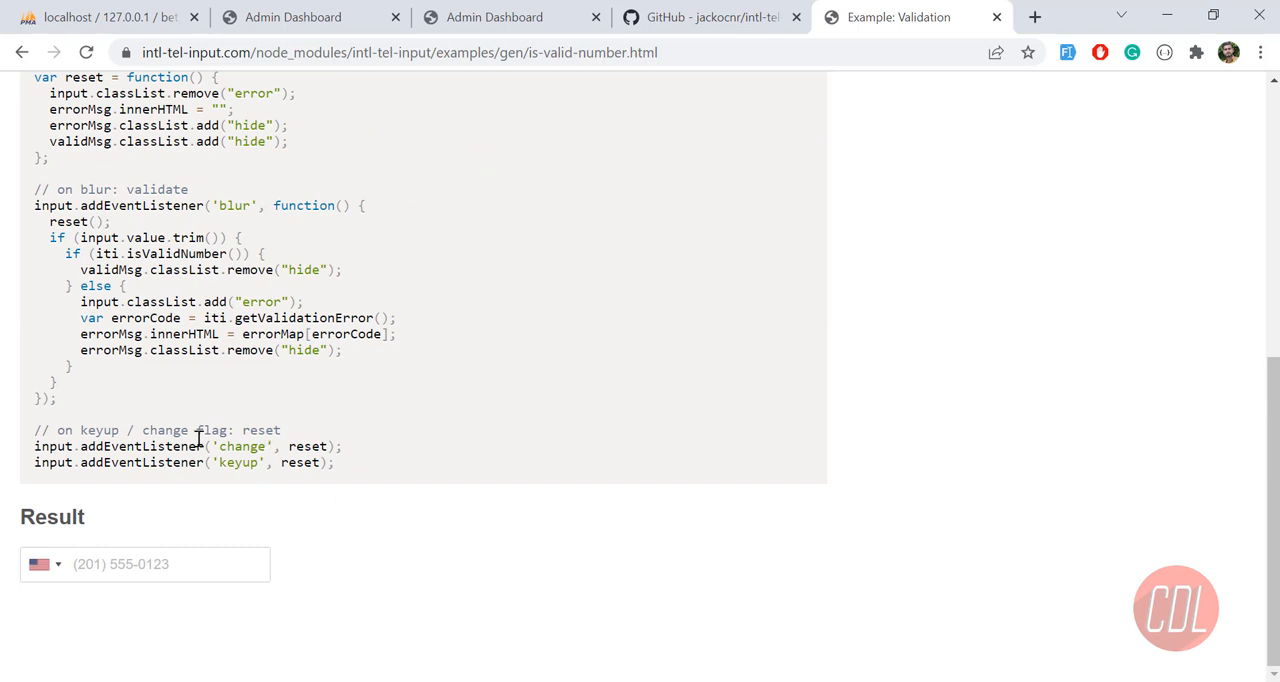
mouse_move(196, 428)
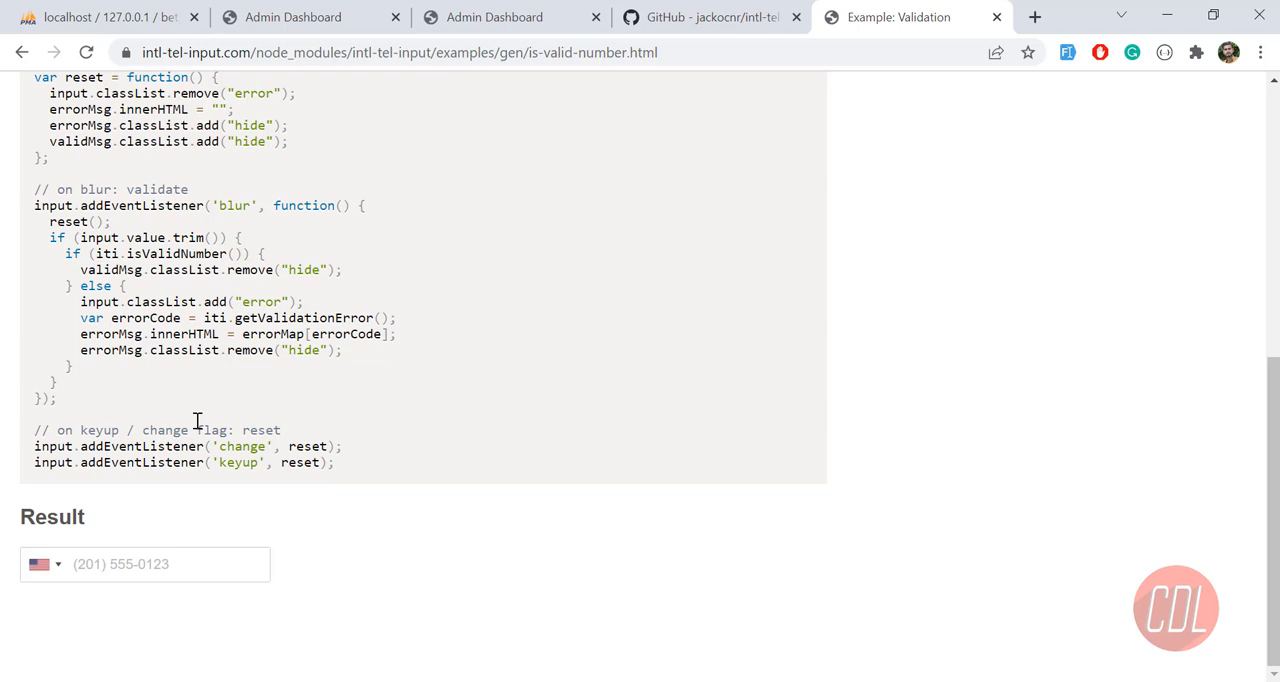
text(342342344324)
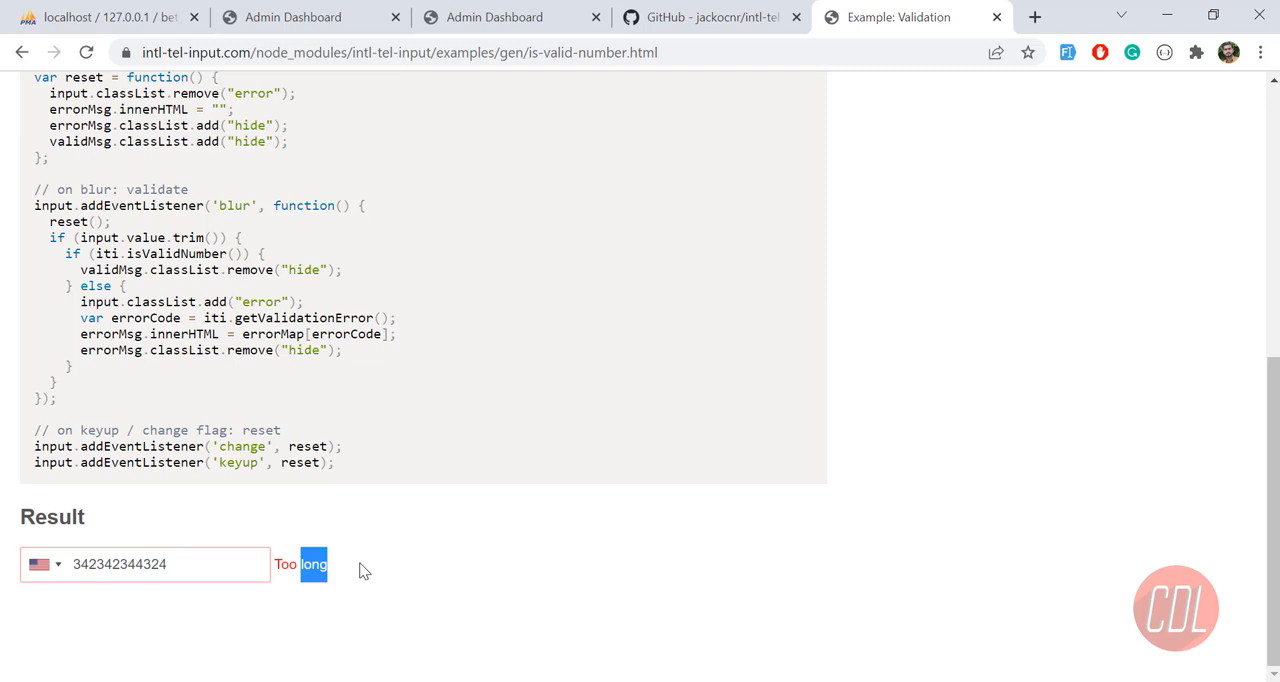
click(42, 564)
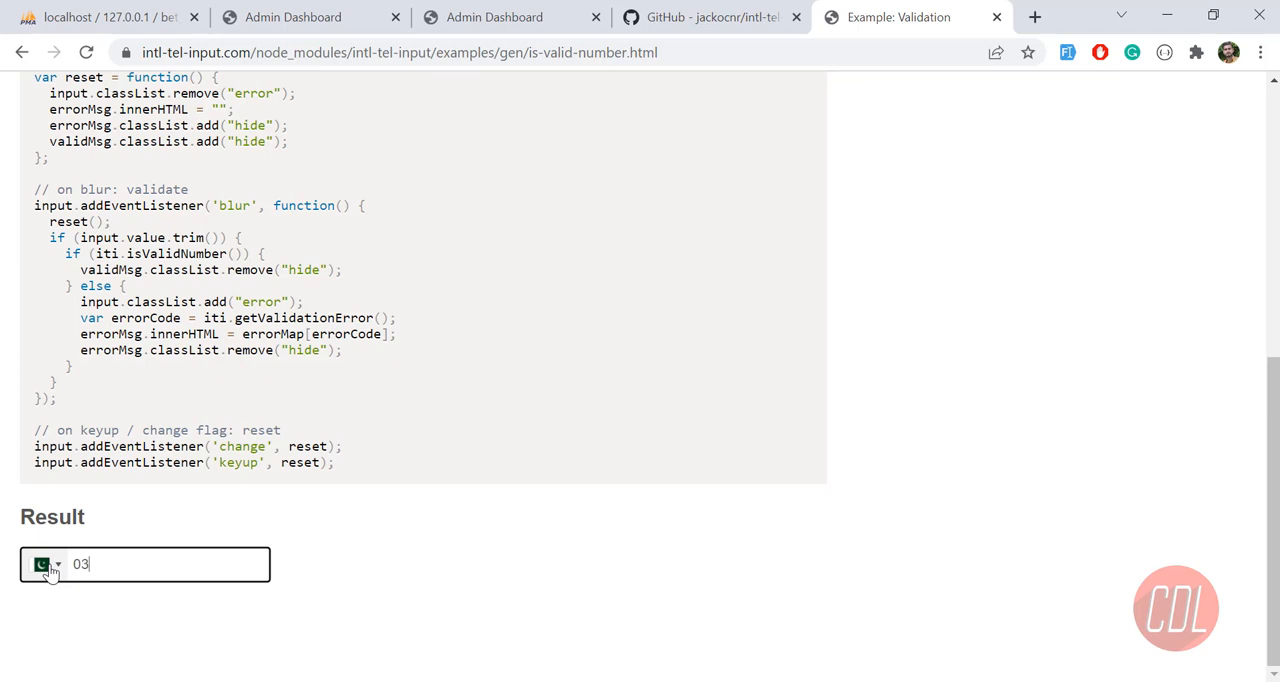
text(488)
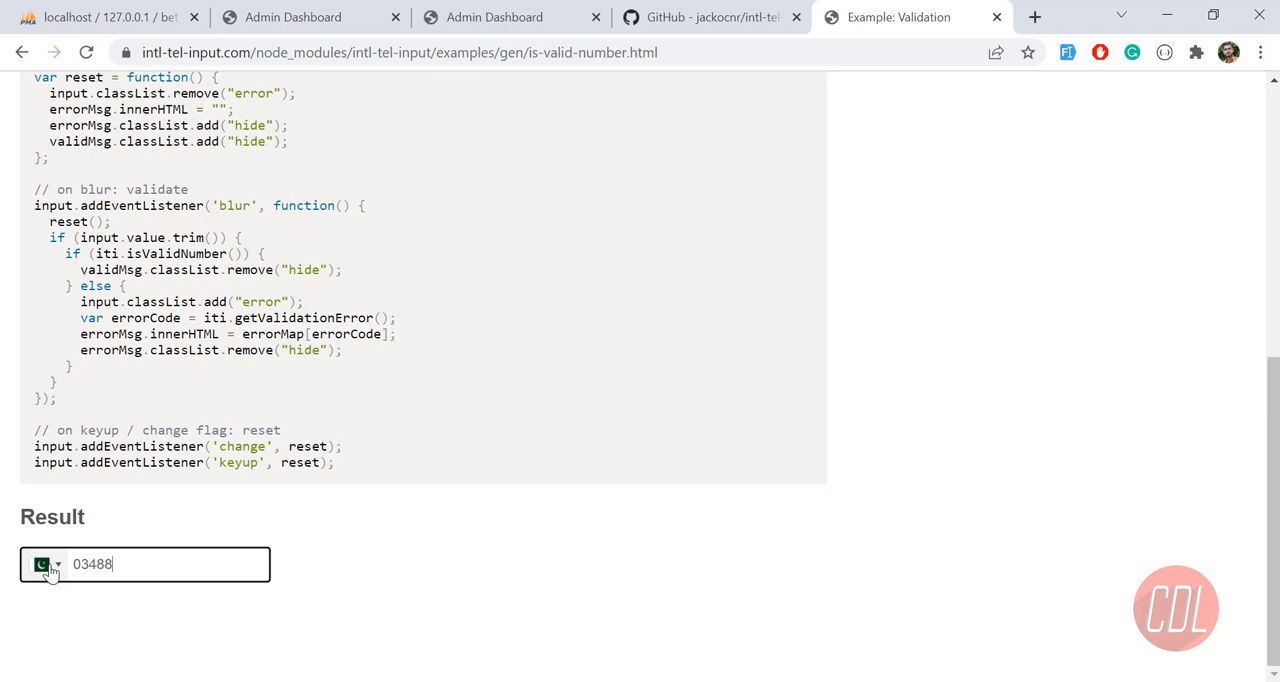
text(84424)
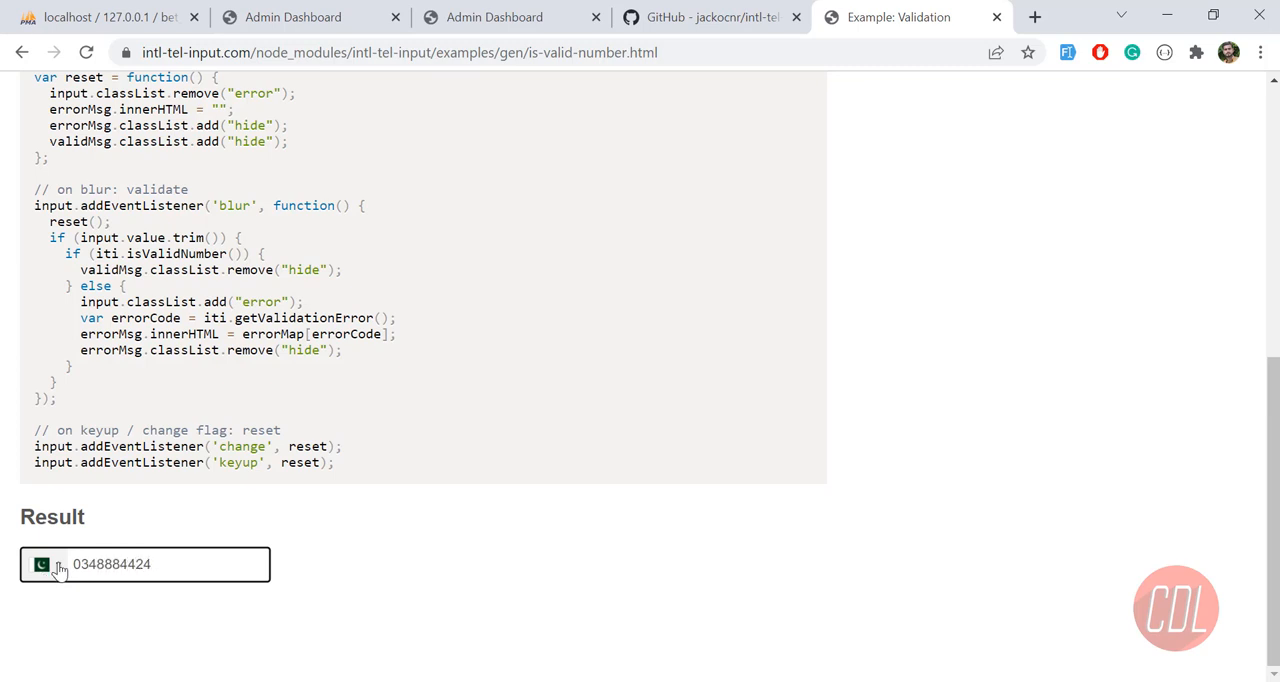
click(144, 564)
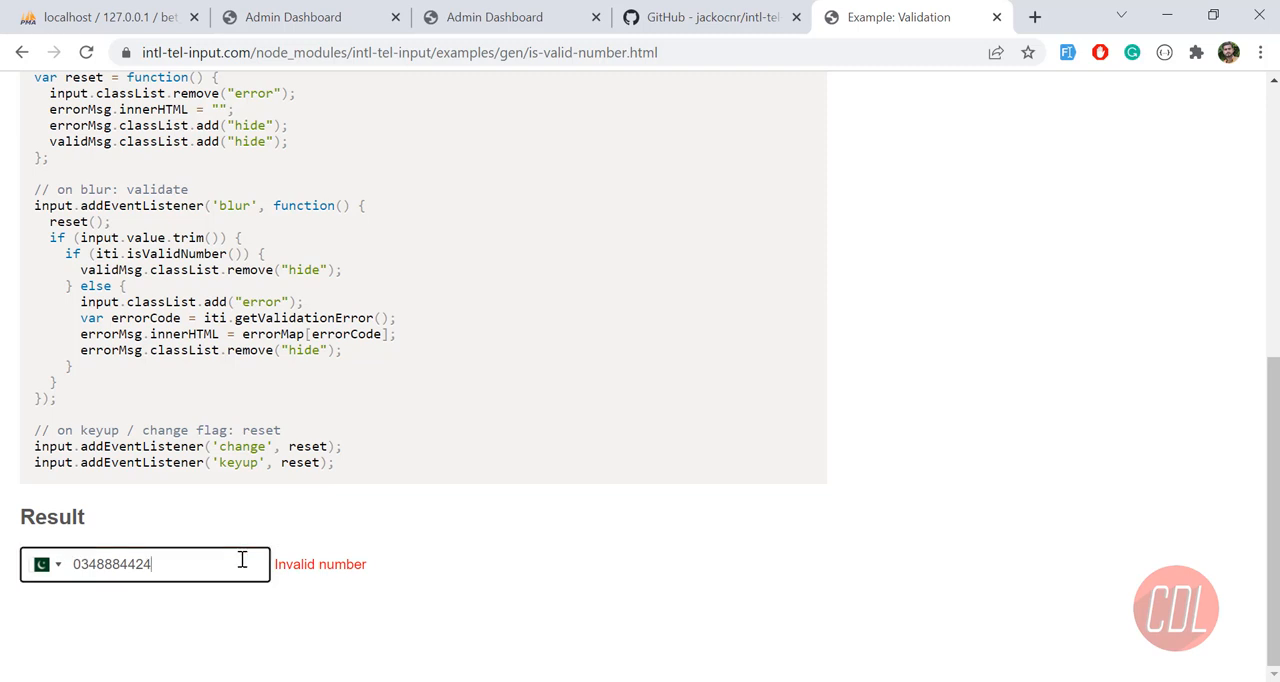
text(3)
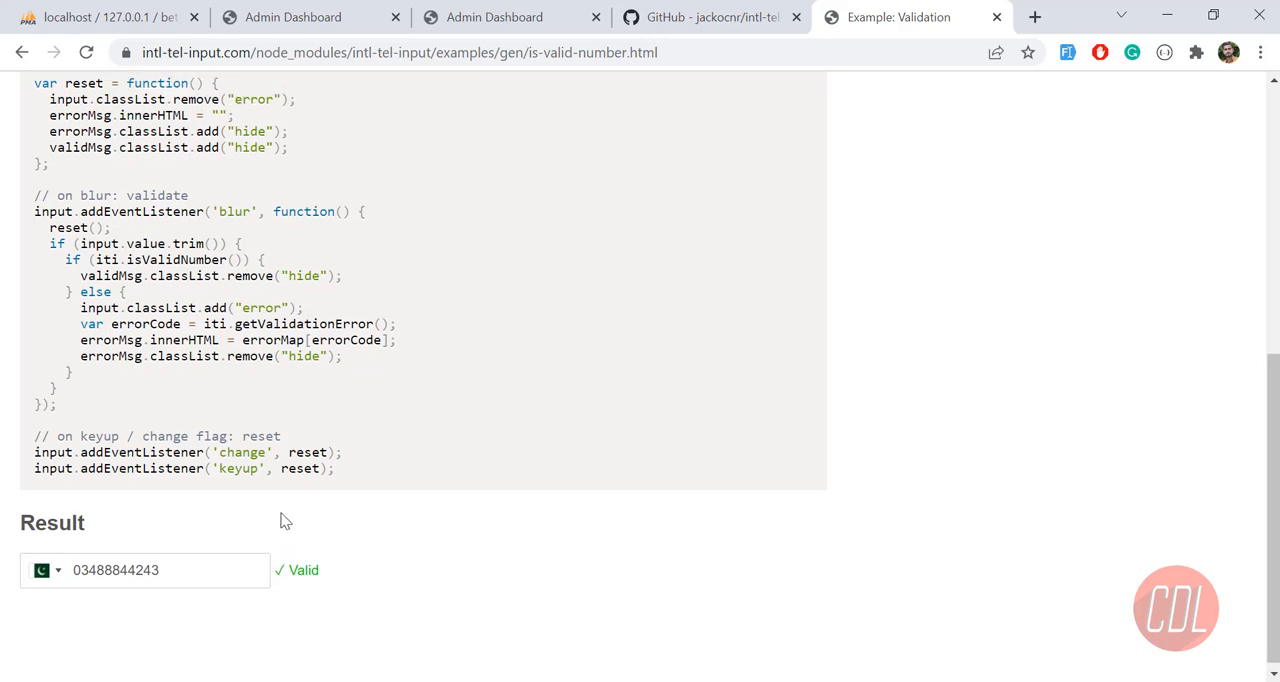
scroll(up, 3)
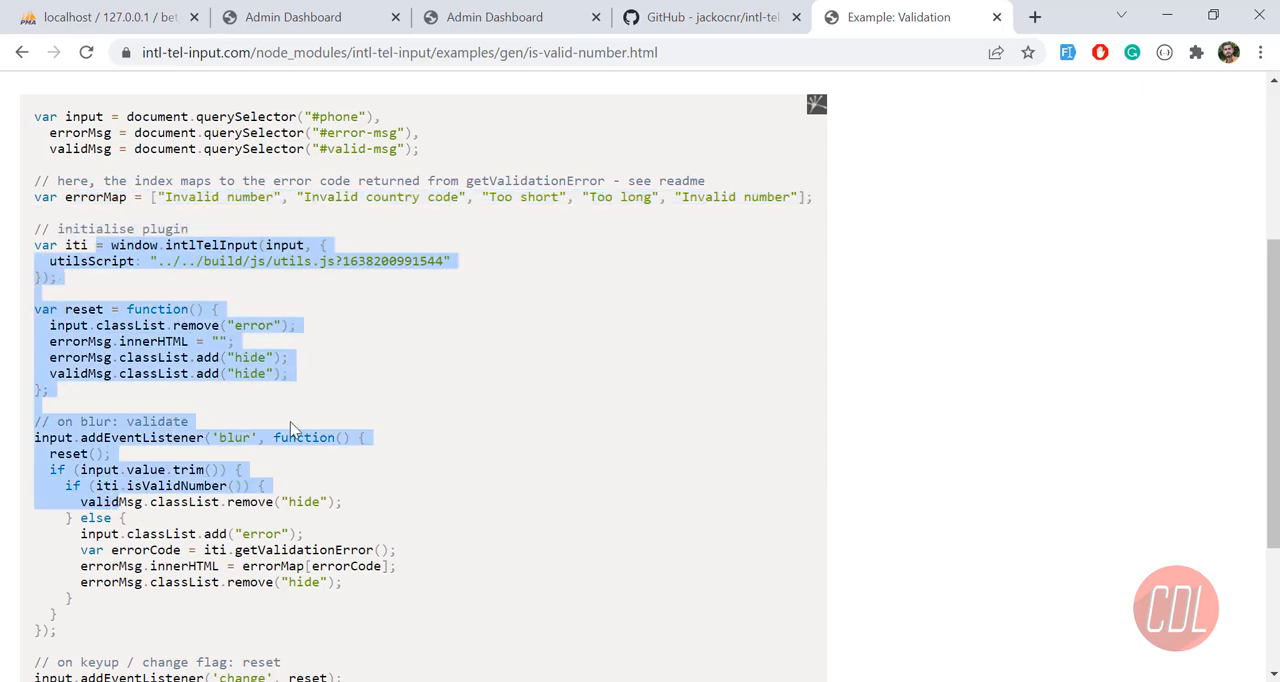
Reload the Register page so the blank form's phone field defaults to United Kingdom +44
key(alt+tab)
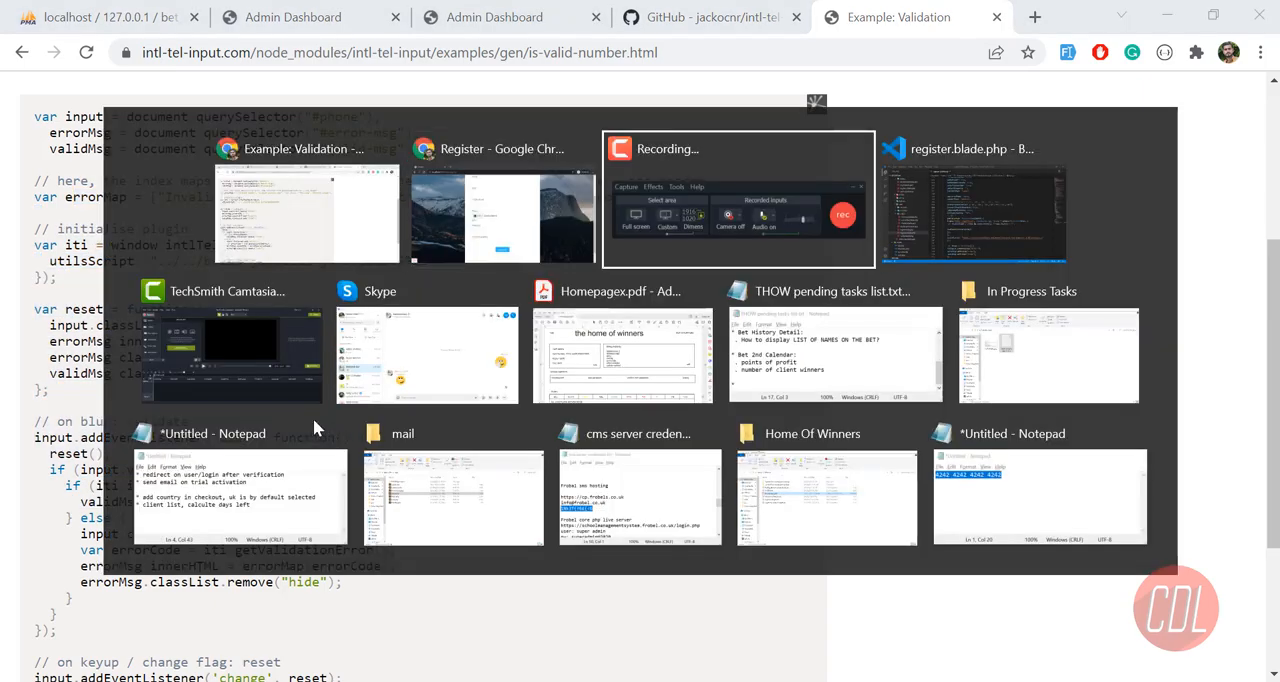
click(972, 200)
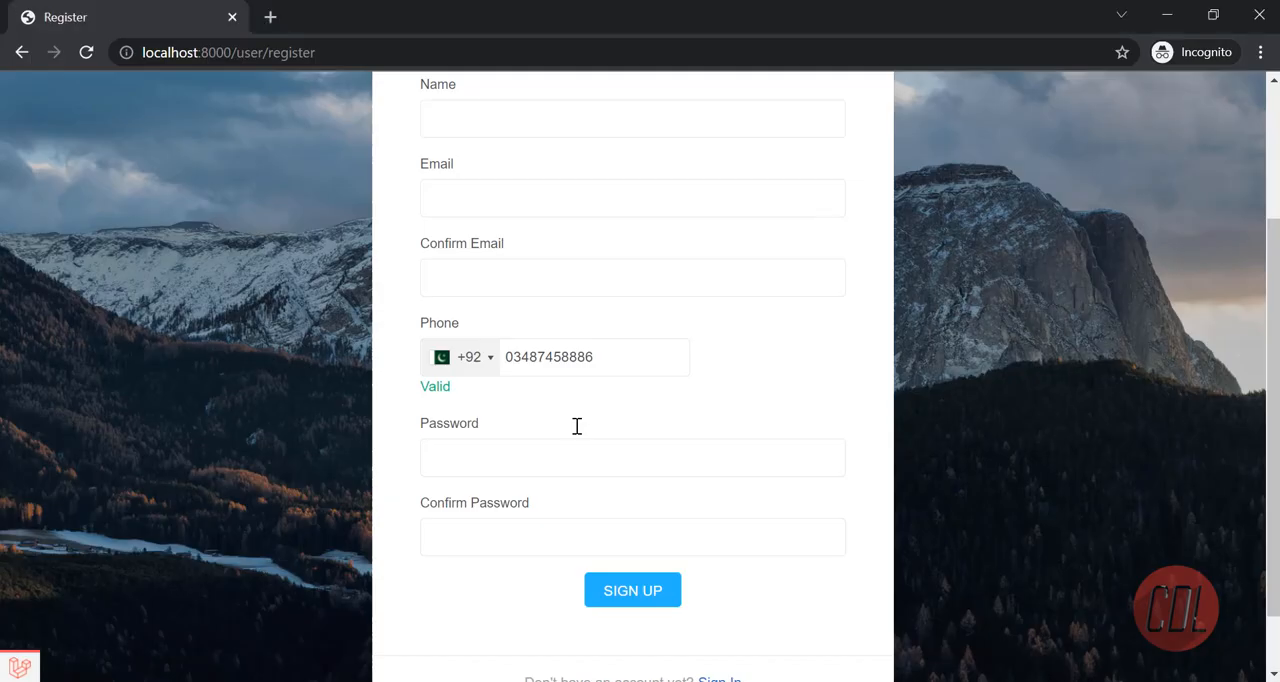
click(632, 590)
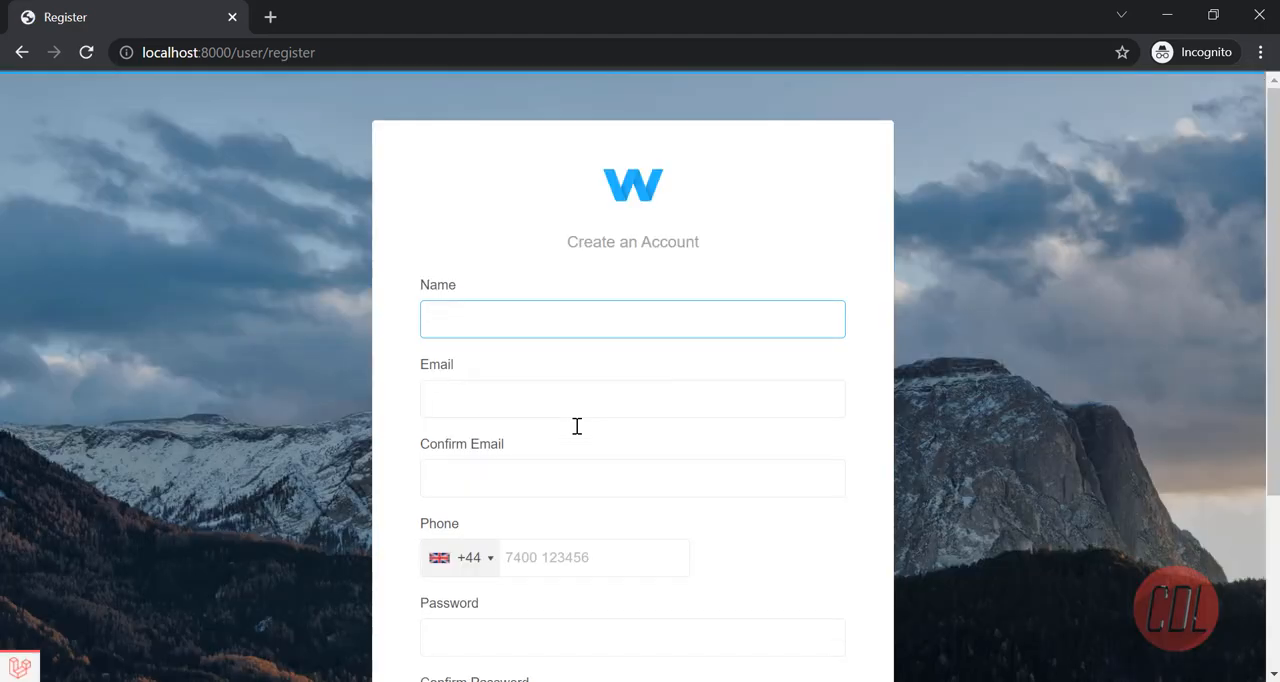
click(632, 320)
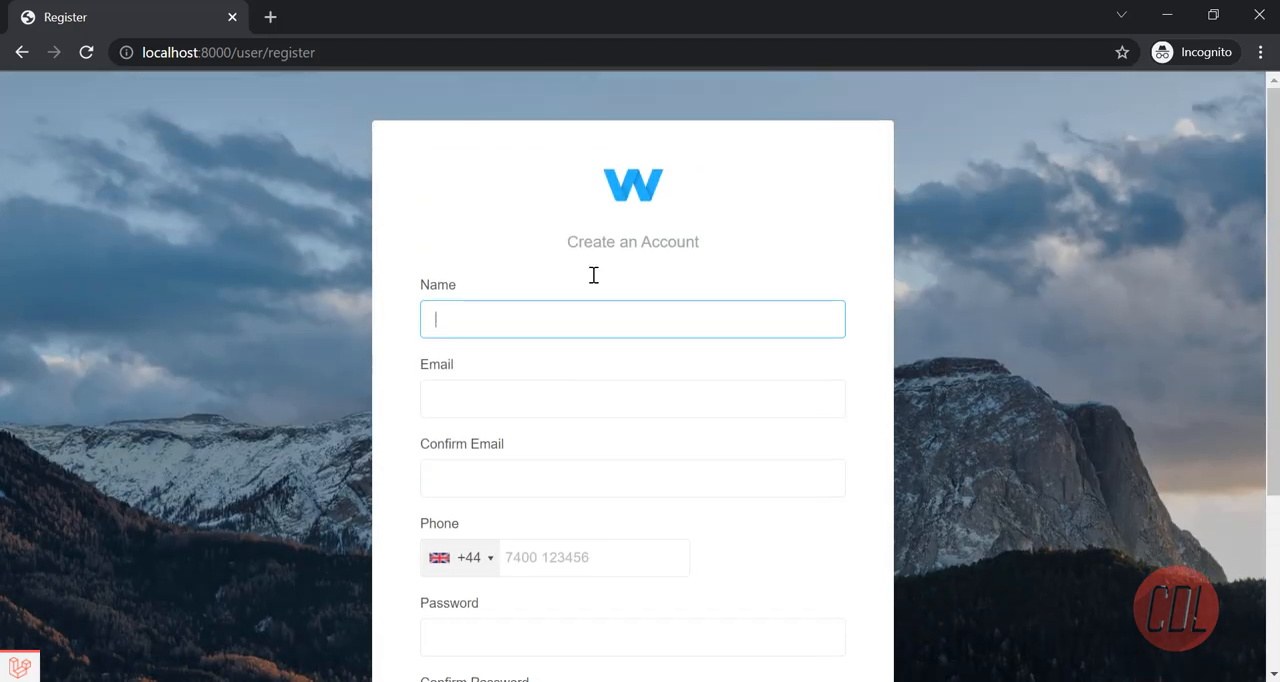
scroll(down, 3)
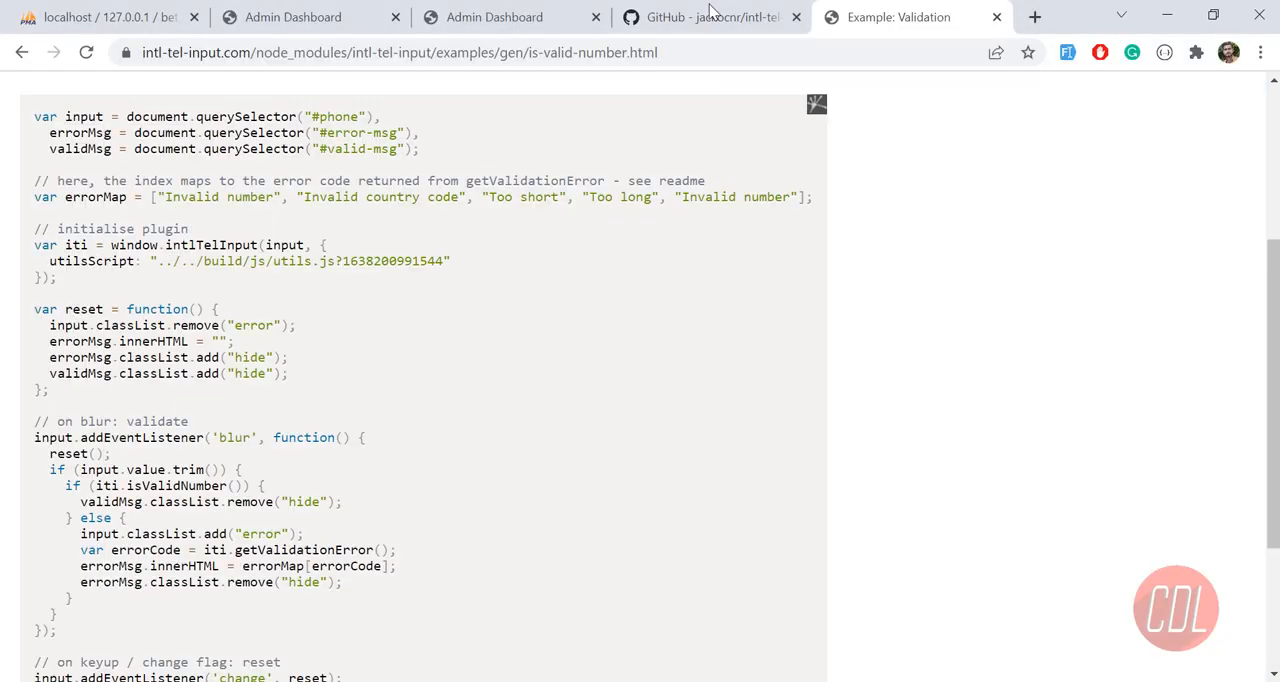
Return to the intl-tel-input Validation and GitHub tabs
click(710, 16)
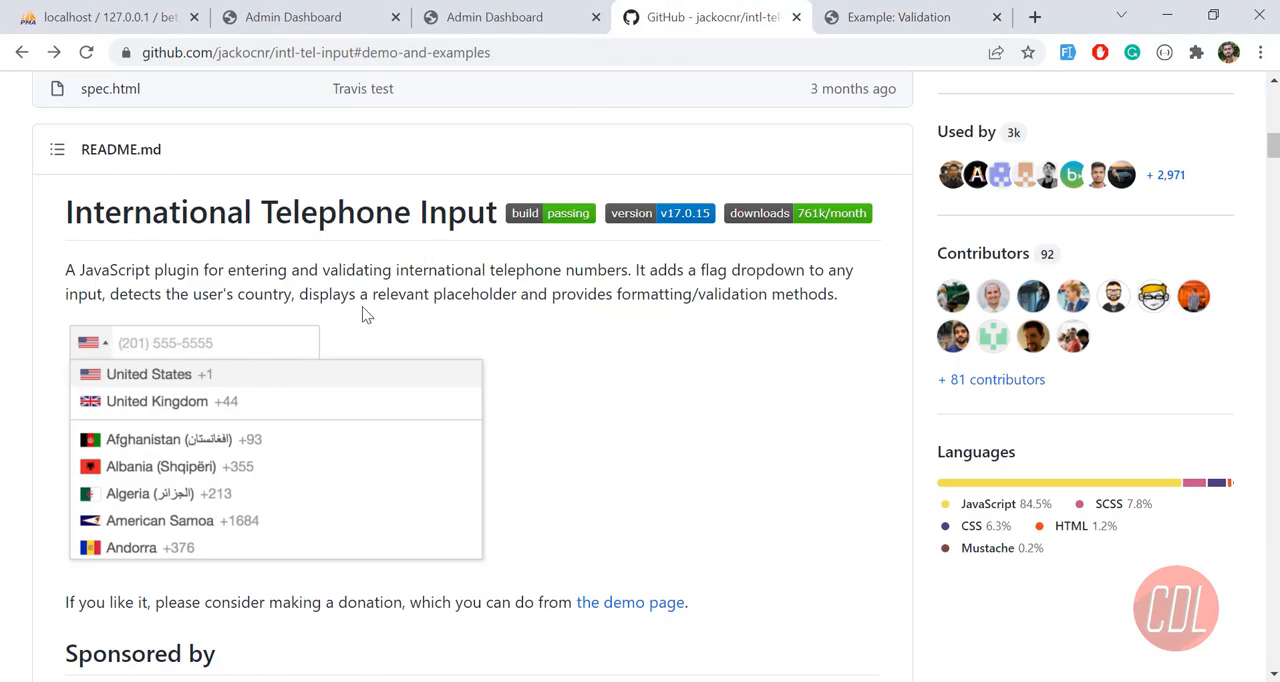
key(alt+tab)
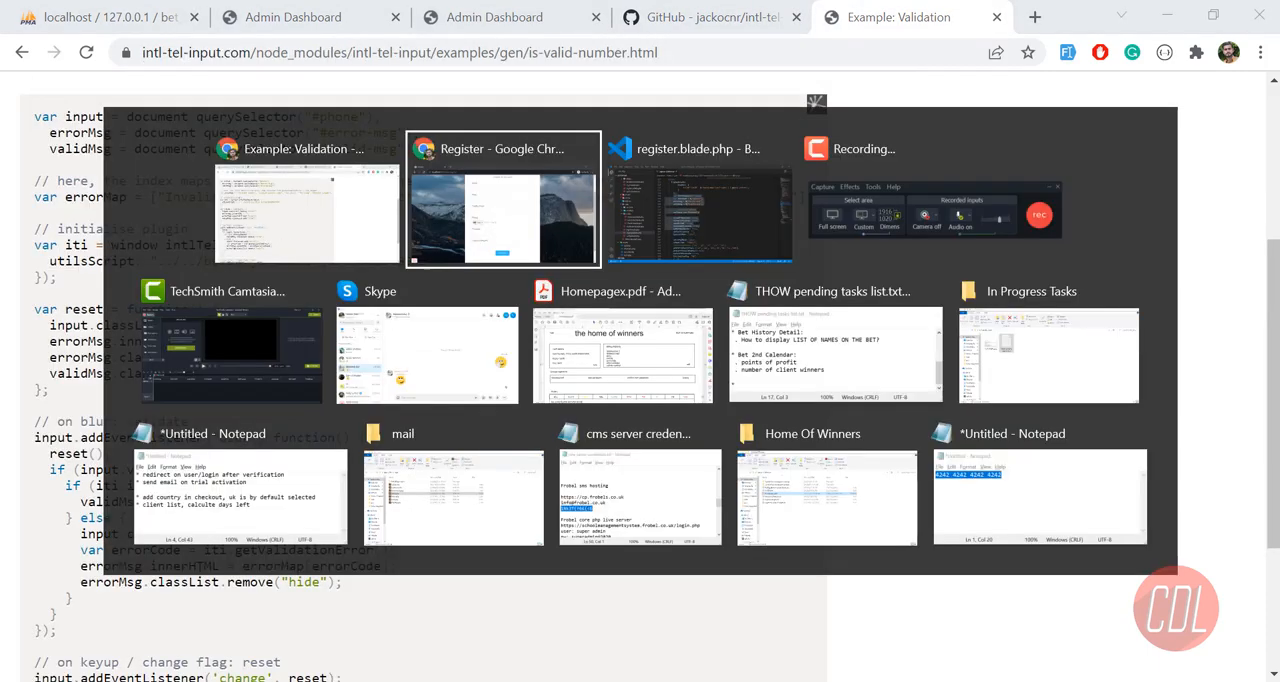
Confirm register.blade.php sets initialCountry to "GB", then return to the +44 registration form
click(700, 200)
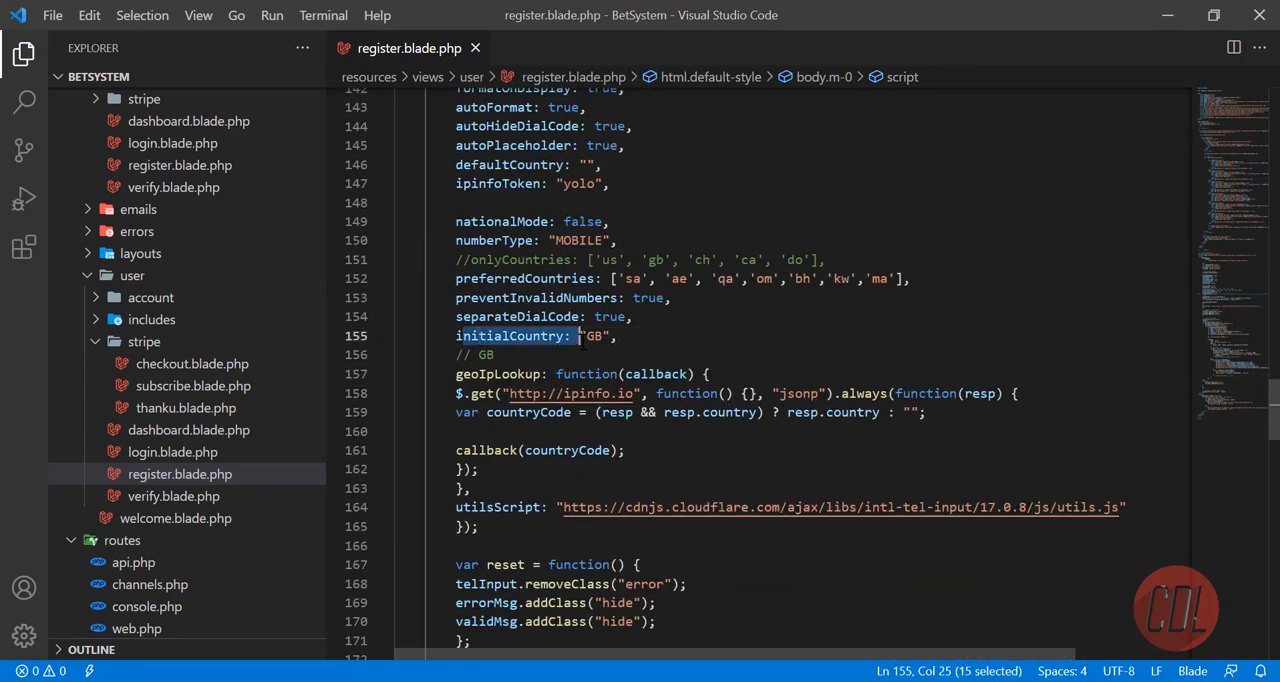
click(594, 336)
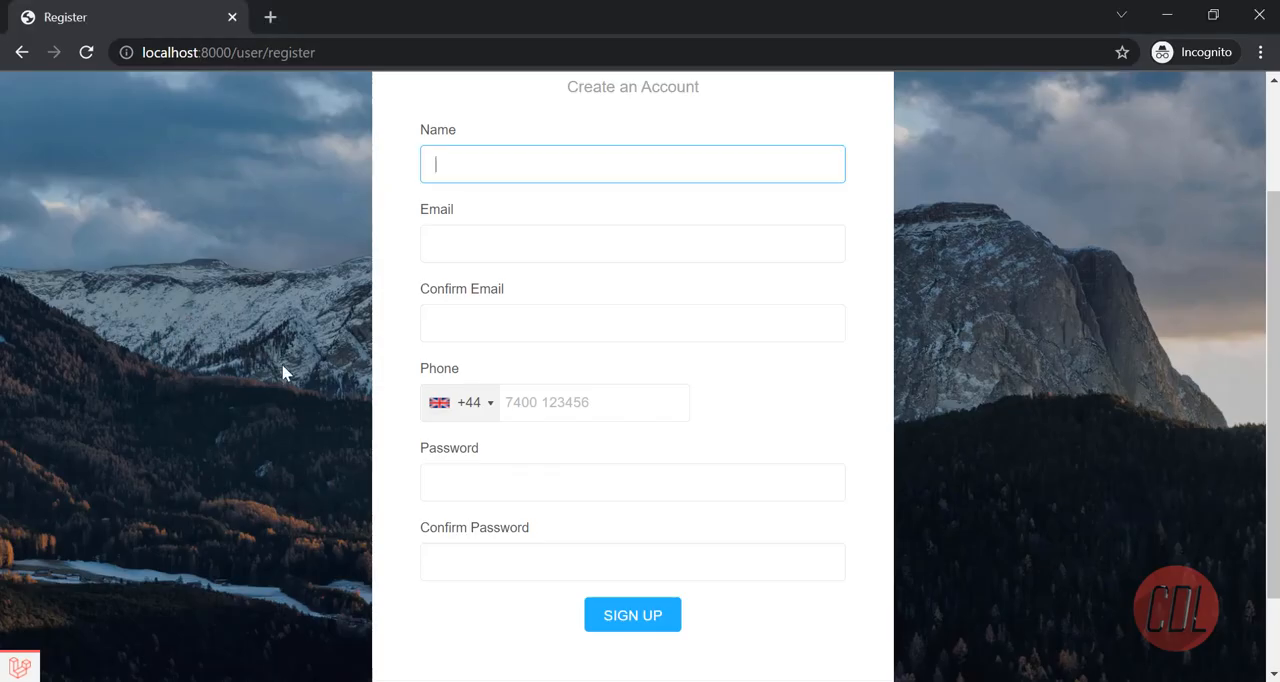
click(96, 404)
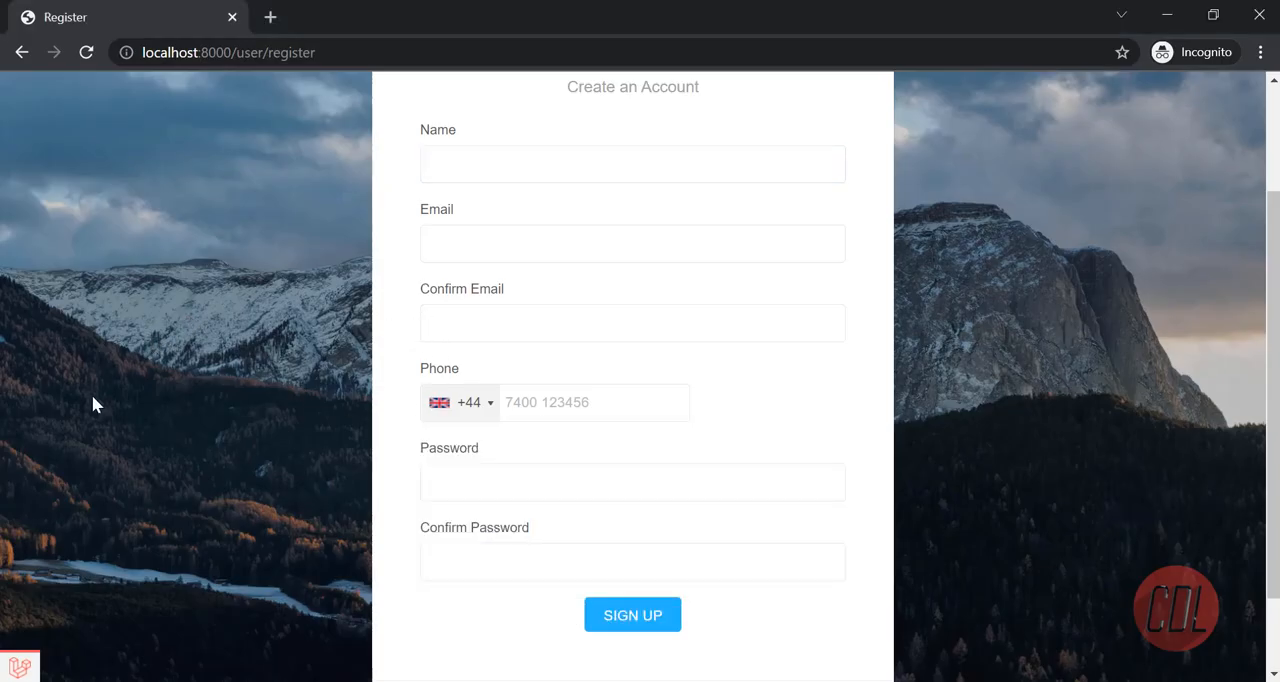